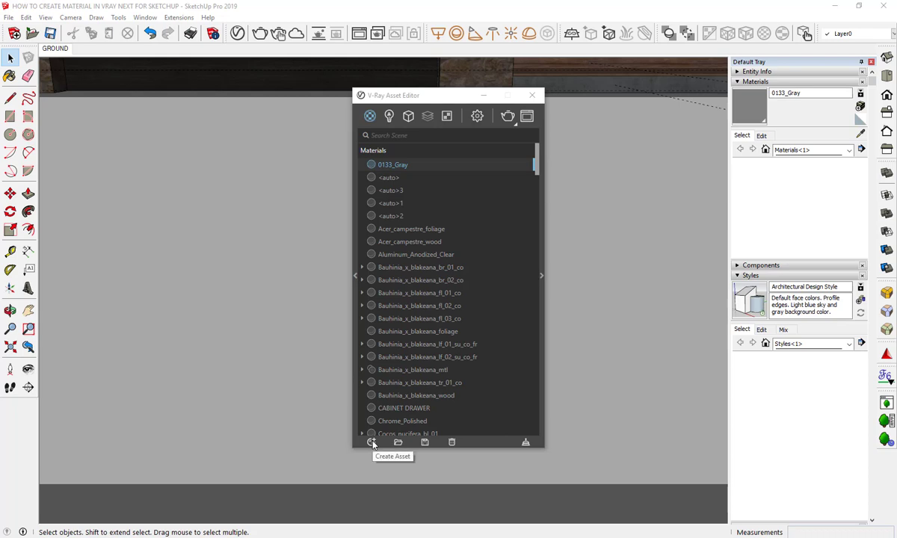
- Add a Generic V-Ray material to the scene's material list
click(372, 441)
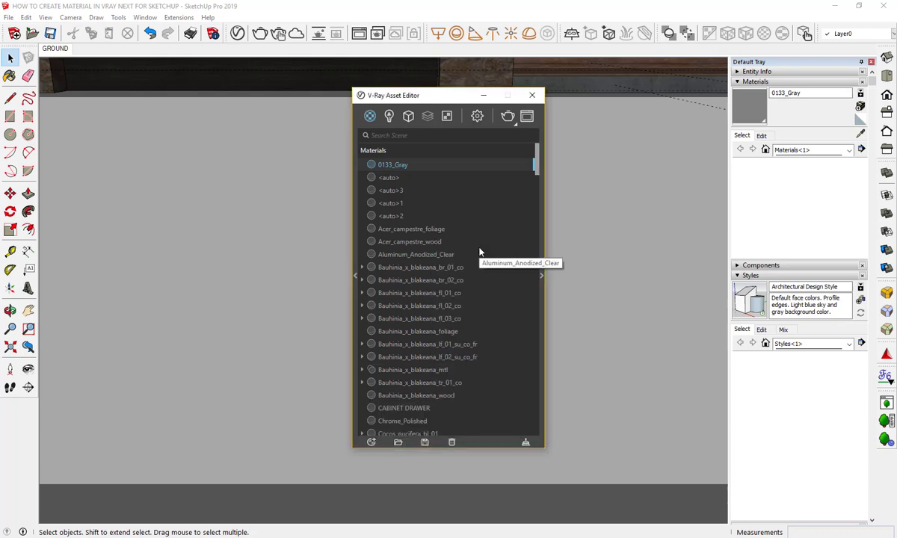
scroll(down, 3)
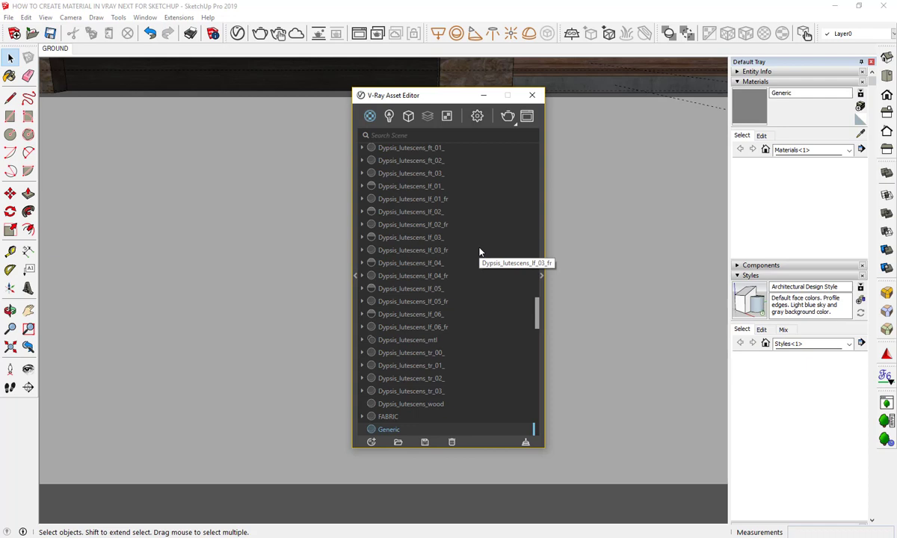
mouse_move(494, 275)
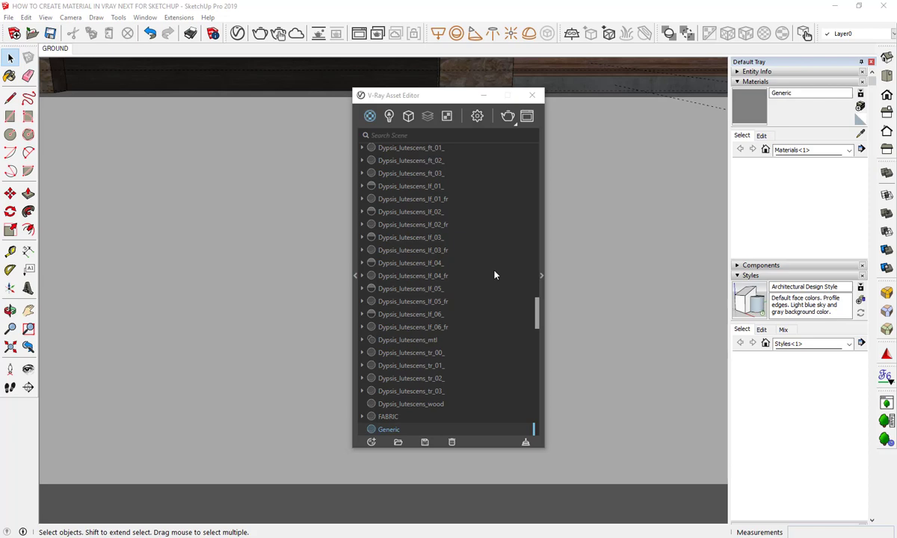
mouse_move(595, 373)
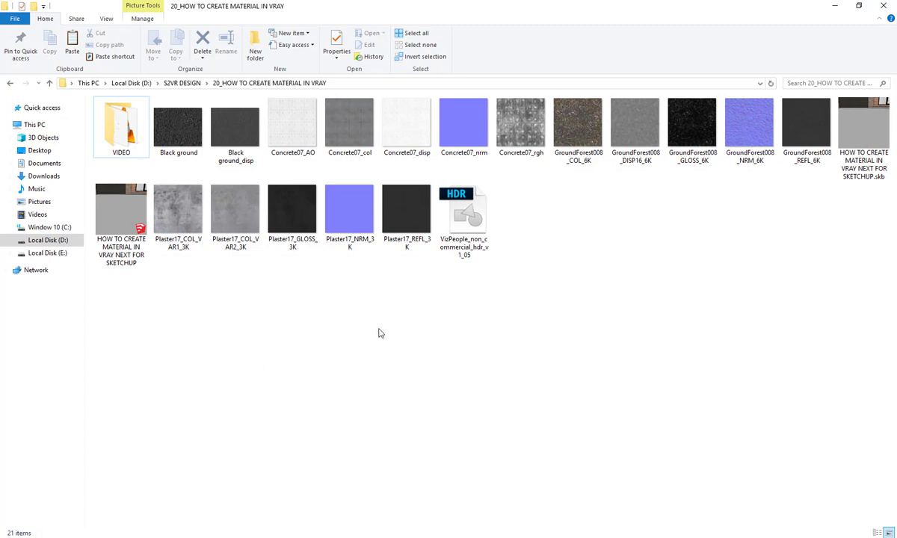
- Select GroundForest008_COL_6K in File Explorer and copy its file name
click(578, 124)
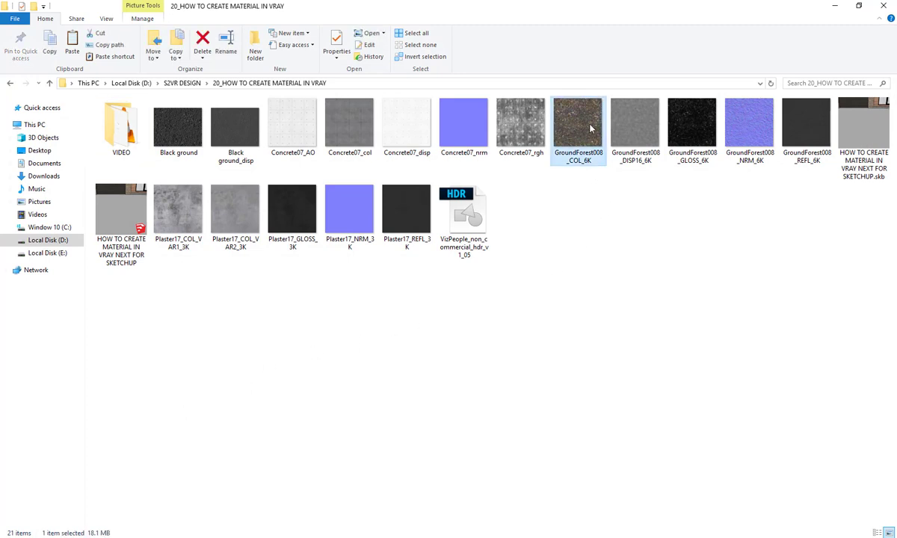
right_click(578, 123)
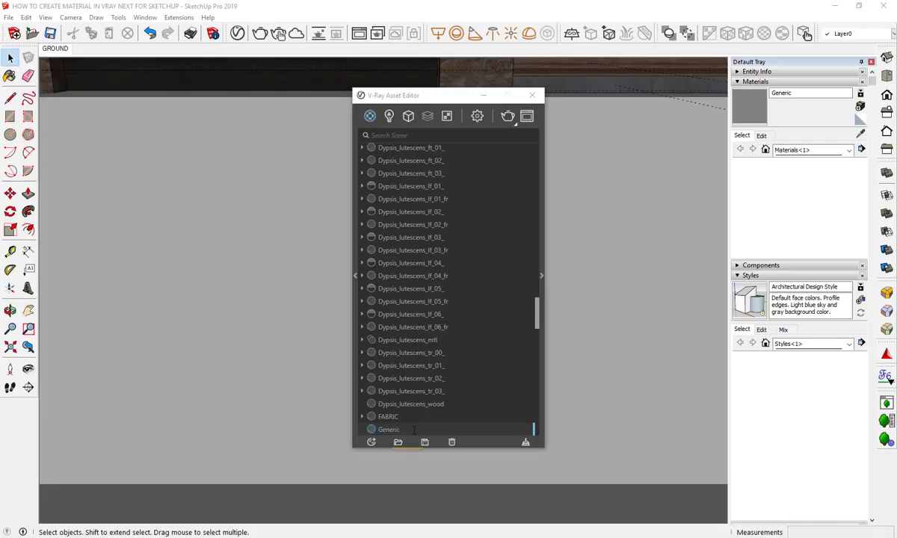
- Rename the Generic material to GroundForest008_COL_6K
click(388, 416)
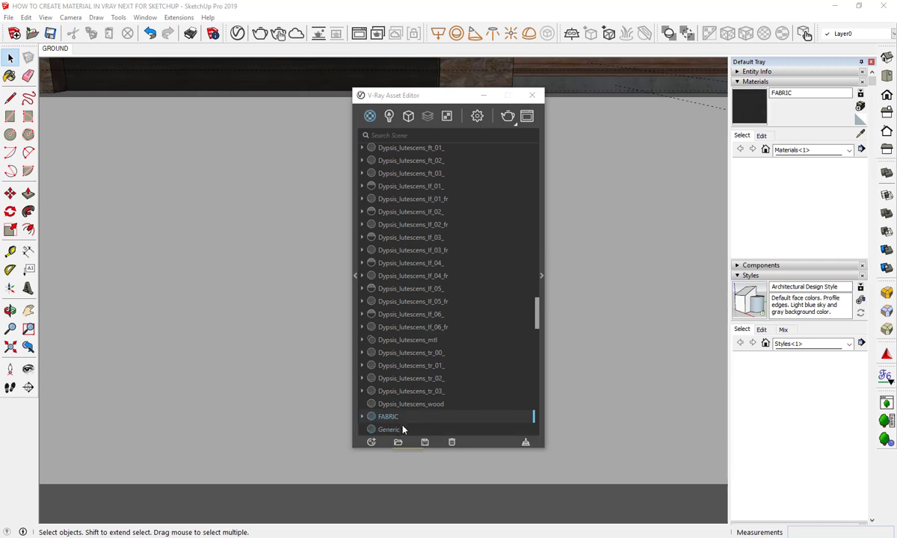
right_click(388, 416)
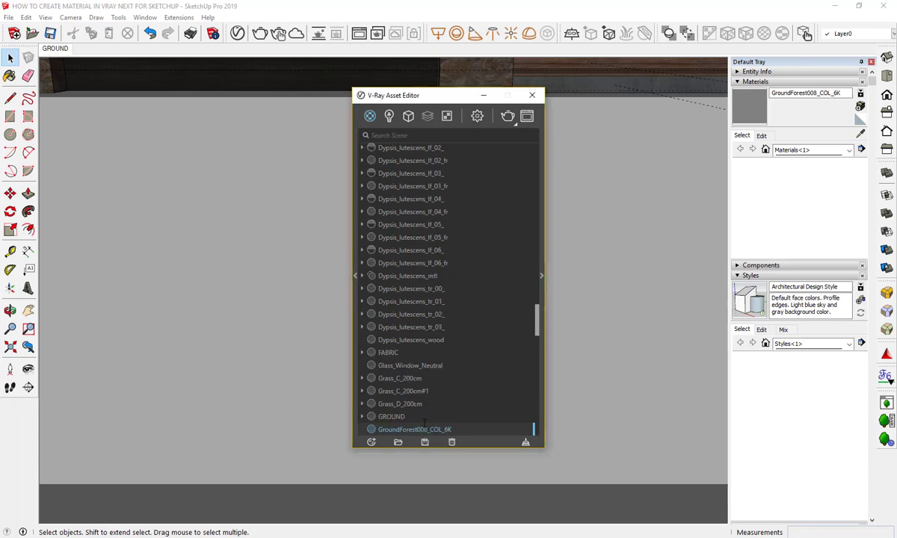
mouse_move(414, 429)
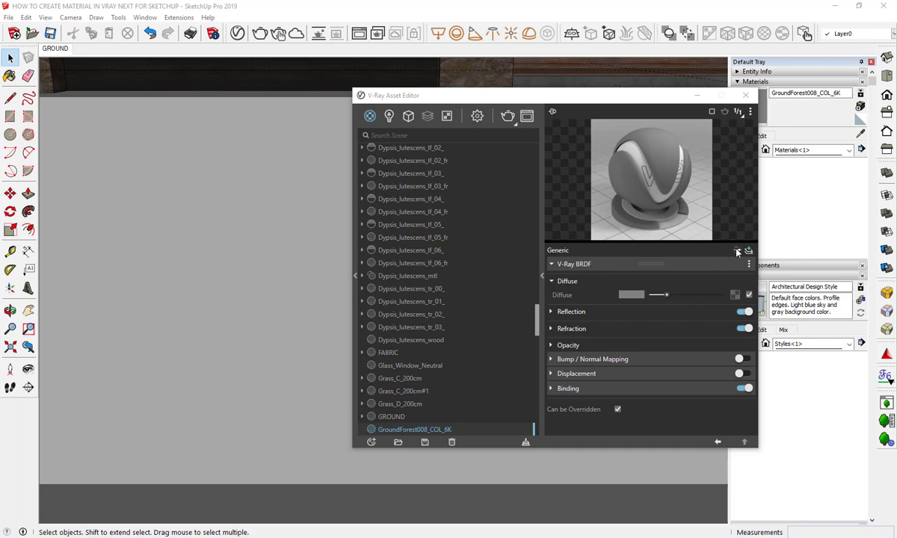
- Load GroundForest008_COL_6K as a bitmap in the material's Diffuse slot
click(738, 250)
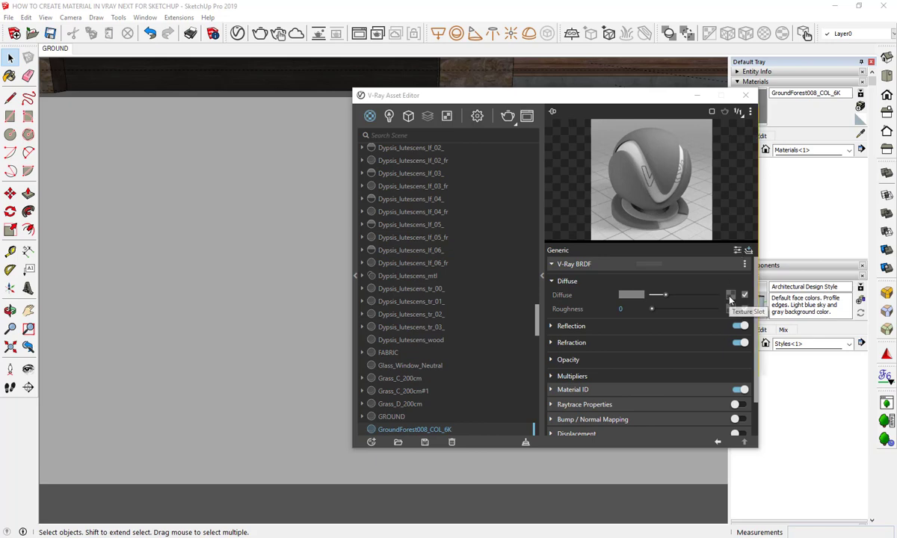
click(730, 295)
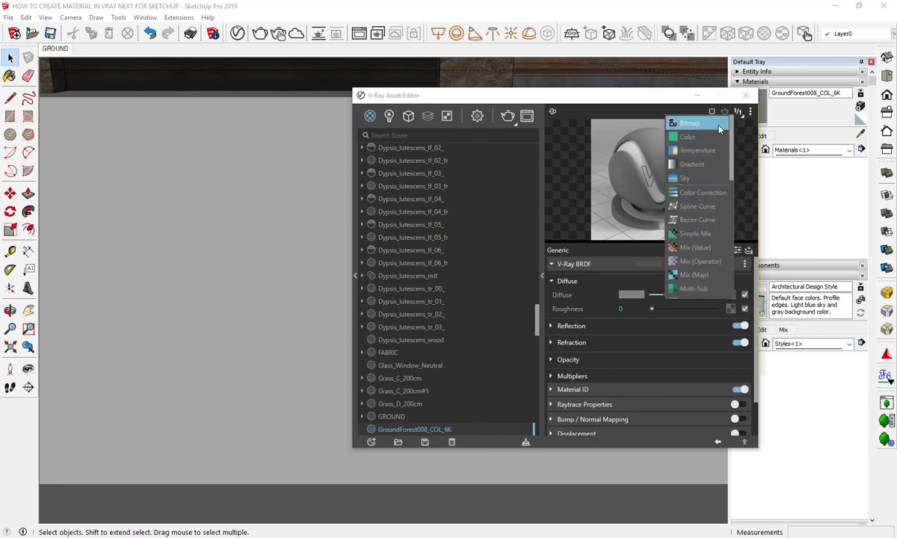
click(690, 122)
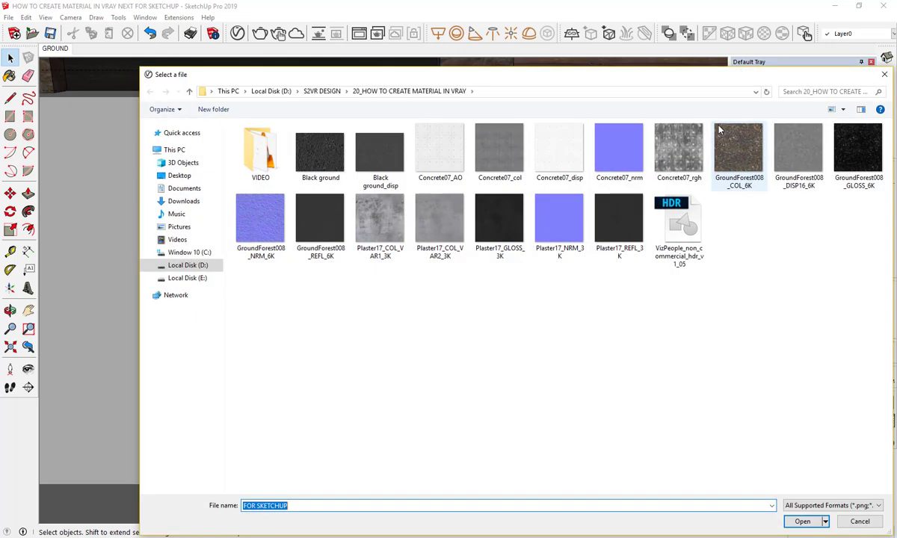
mouse_move(752, 189)
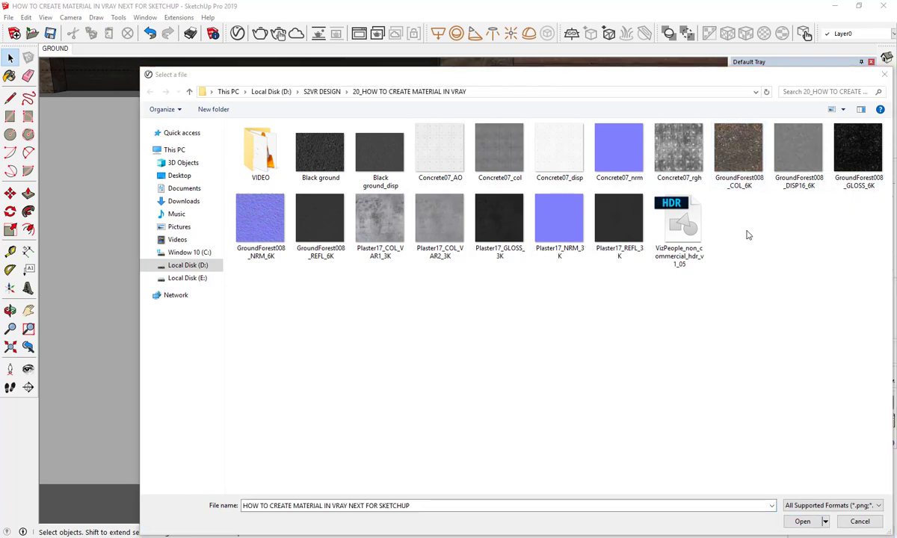
click(739, 150)
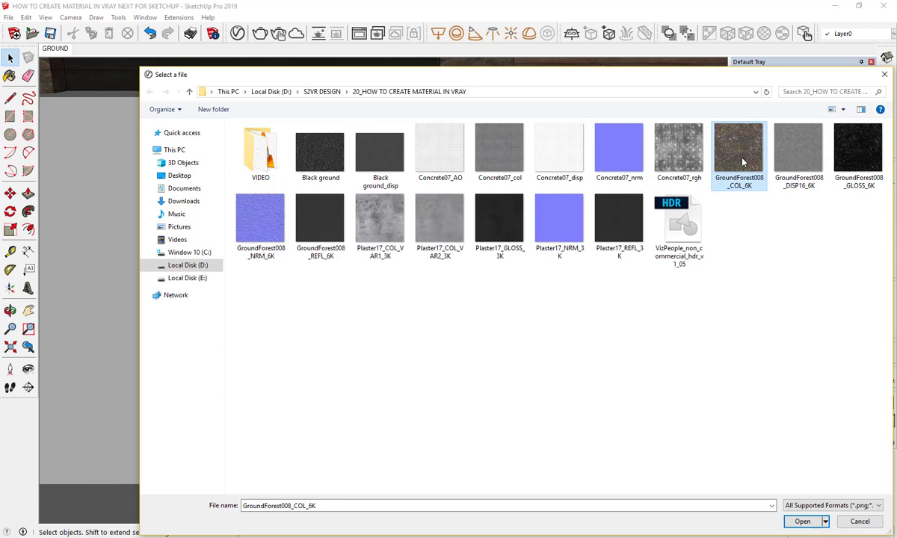
click(802, 521)
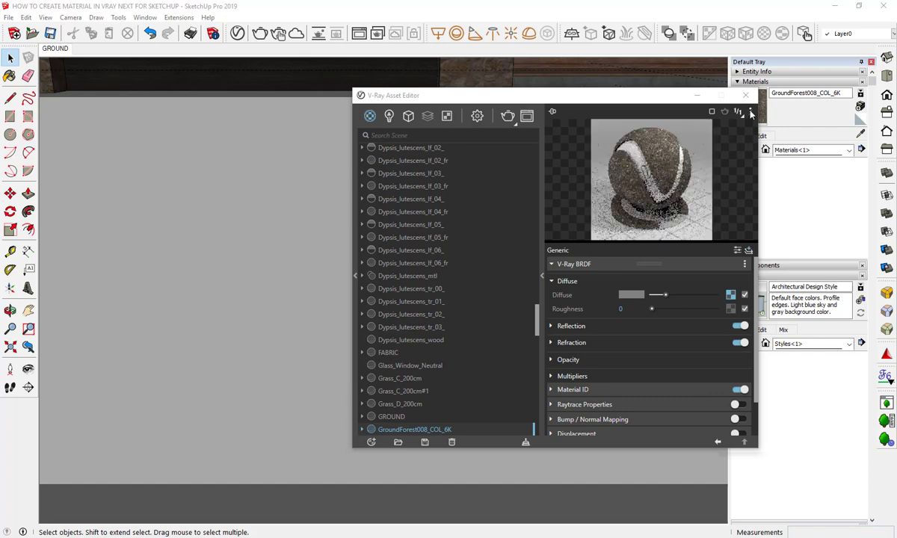
mouse_move(707, 180)
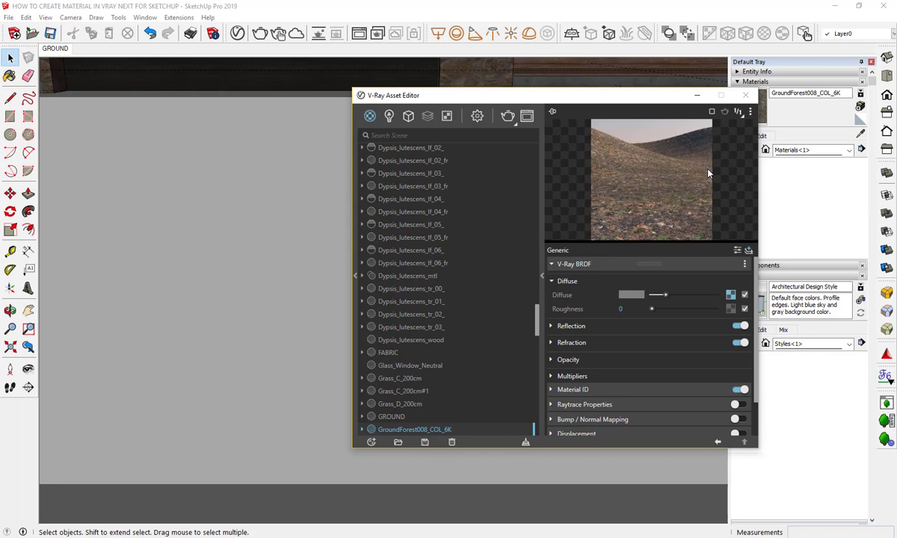
mouse_move(731, 172)
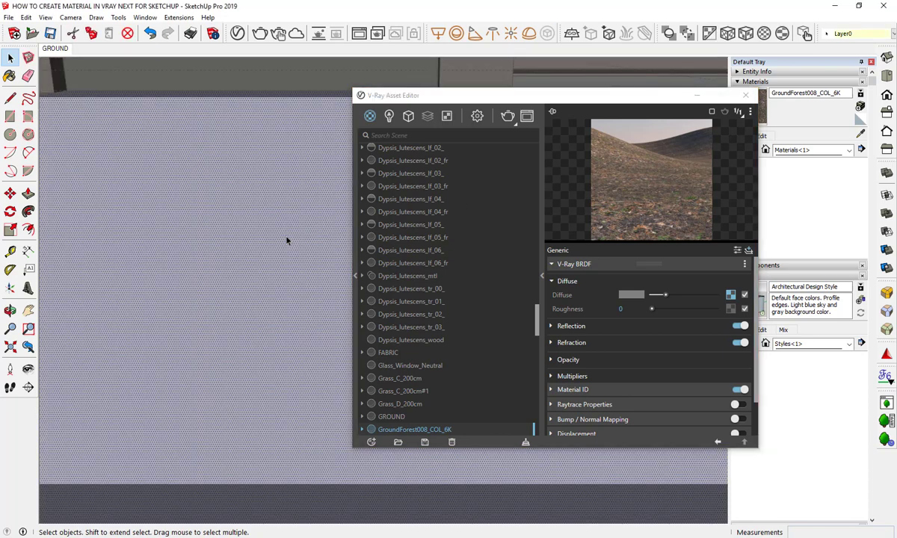
- Apply the GroundForest008_COL_6K material to the selected ground surface
right_click(414, 429)
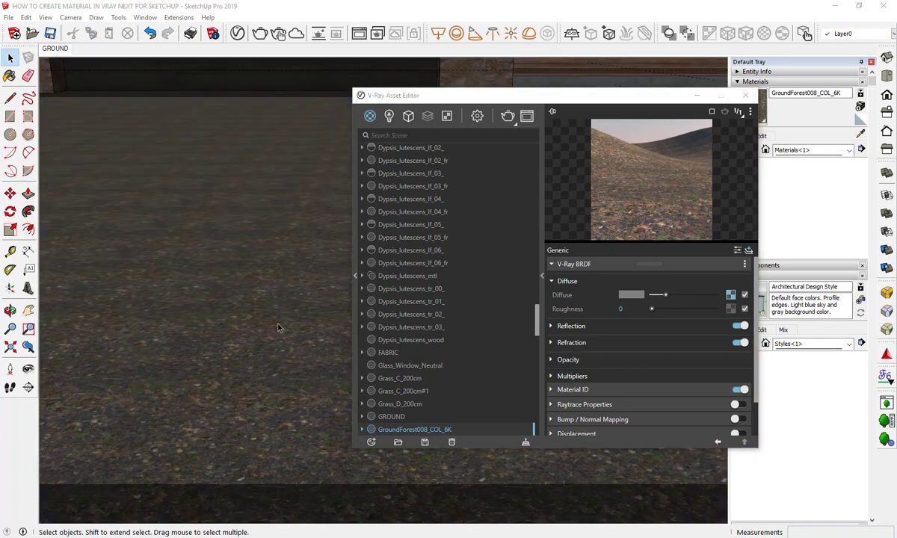
- Close the Asset Editor and scale the ground texture width to 1500 mm
click(745, 95)
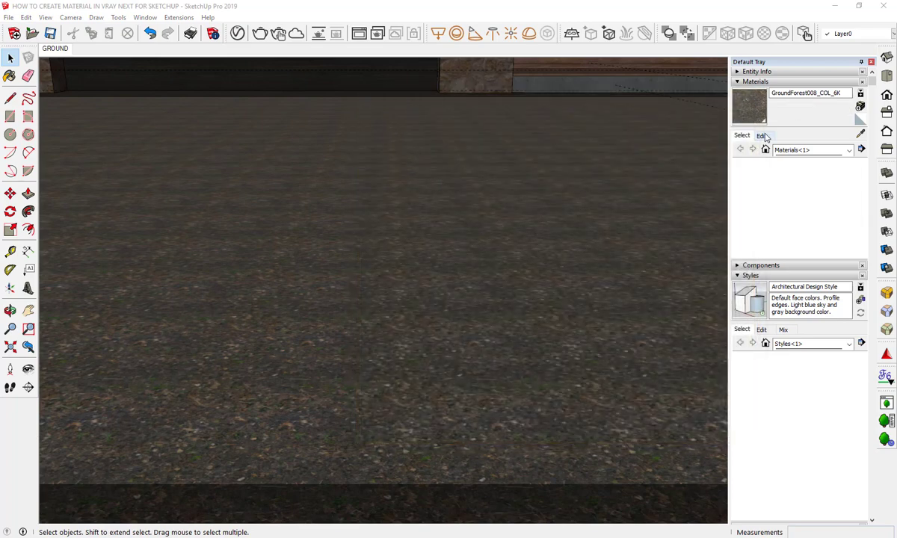
click(761, 136)
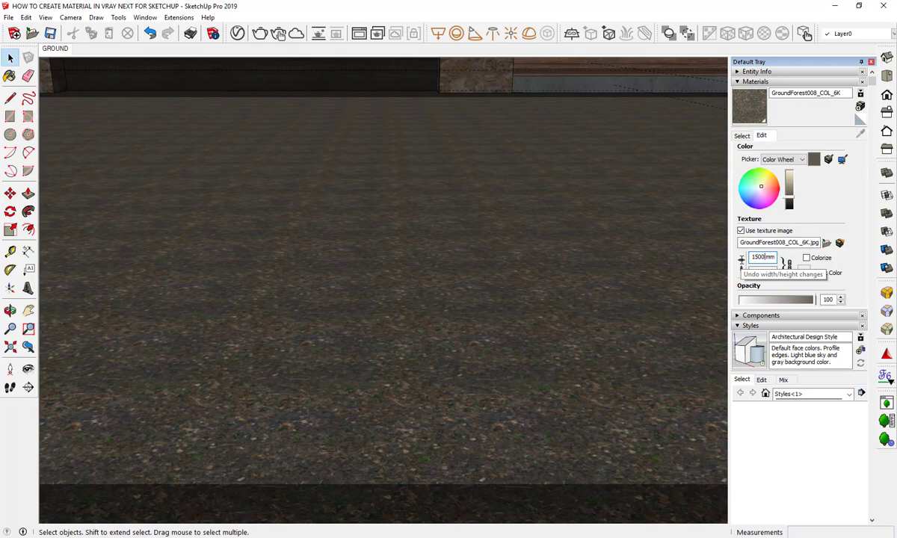
click(742, 136)
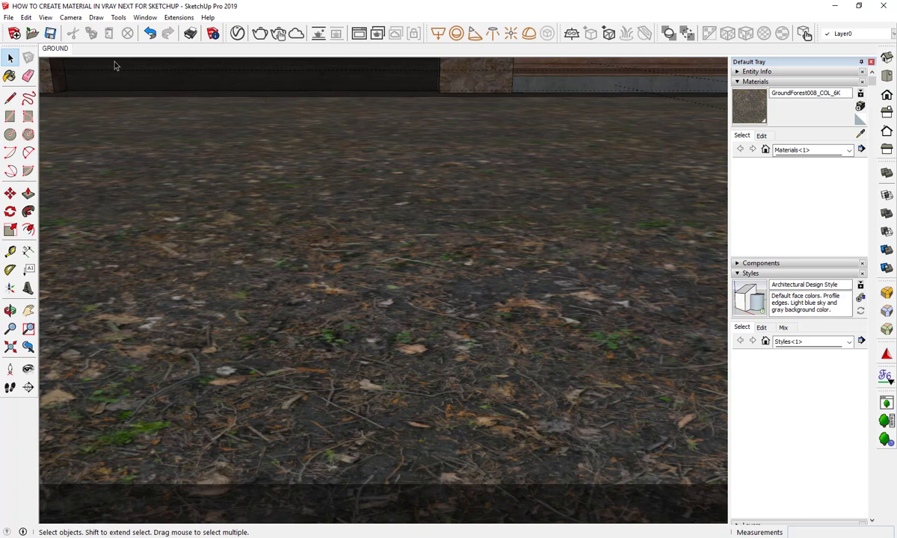
click(260, 33)
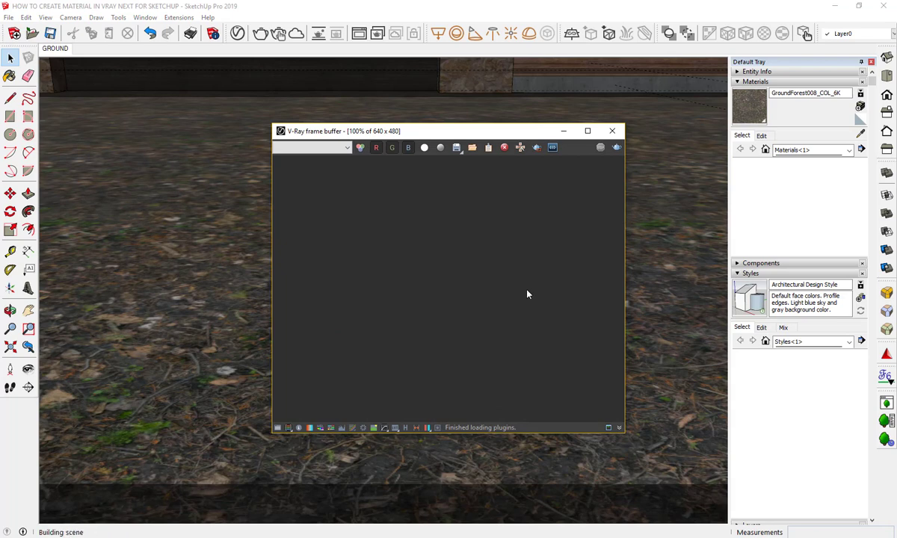
mouse_move(608, 428)
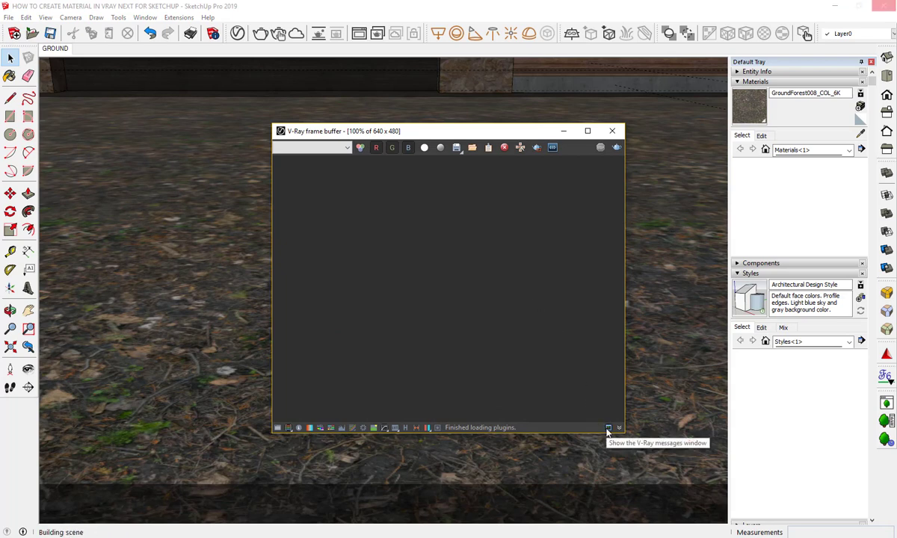
- Show the V-Ray messages window while the forest-ground render completes
click(608, 428)
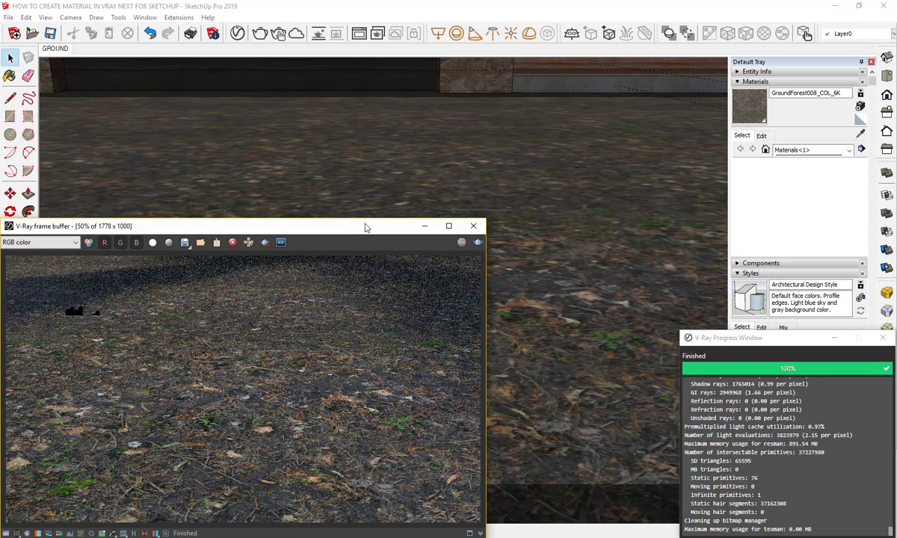
mouse_move(264, 242)
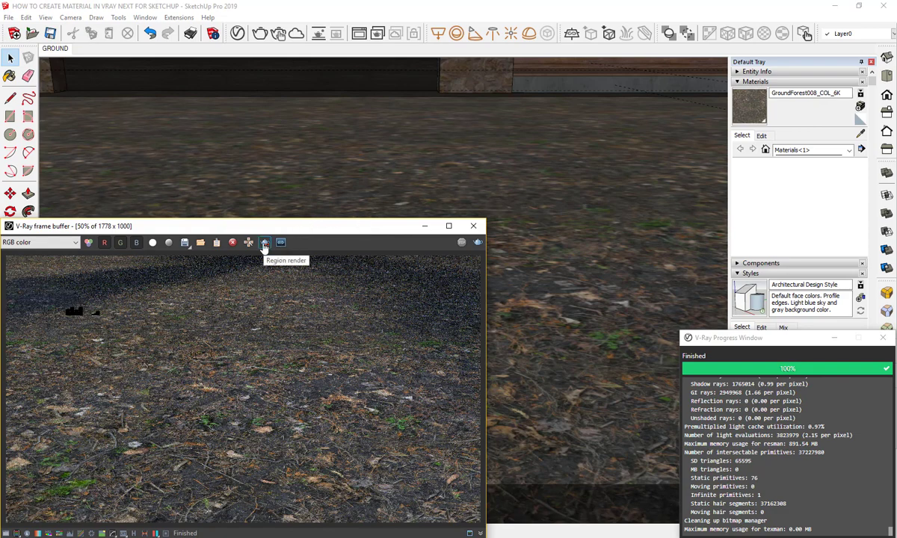
- Enable region render over the lower image and re-render that region
click(264, 242)
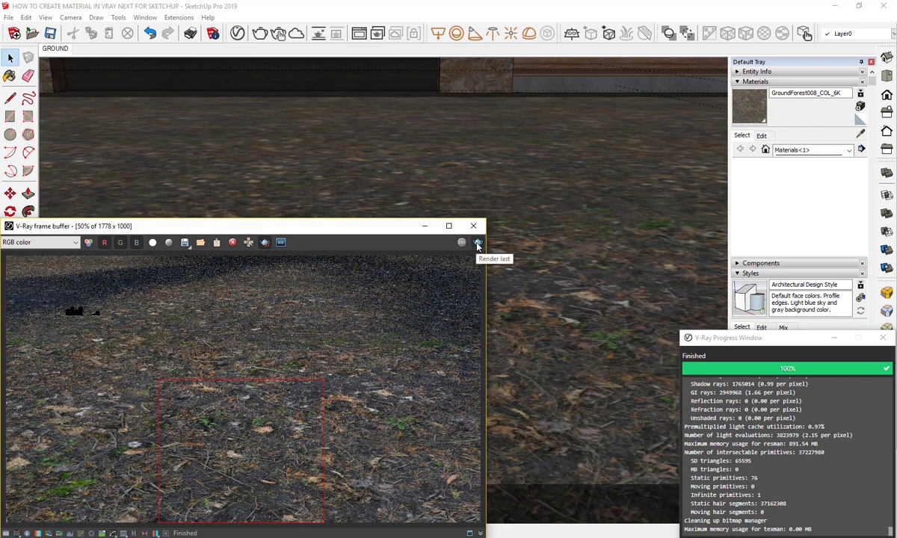
click(478, 242)
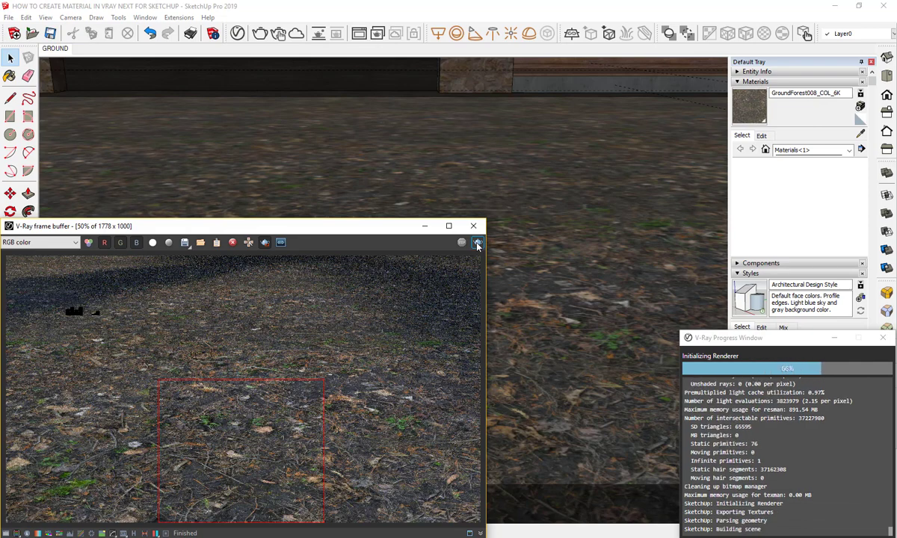
mouse_move(425, 308)
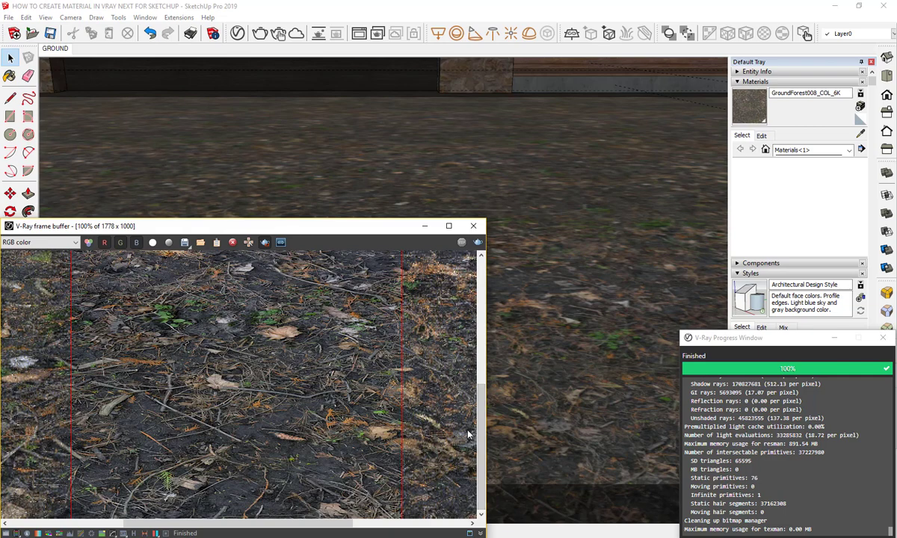
mouse_move(391, 418)
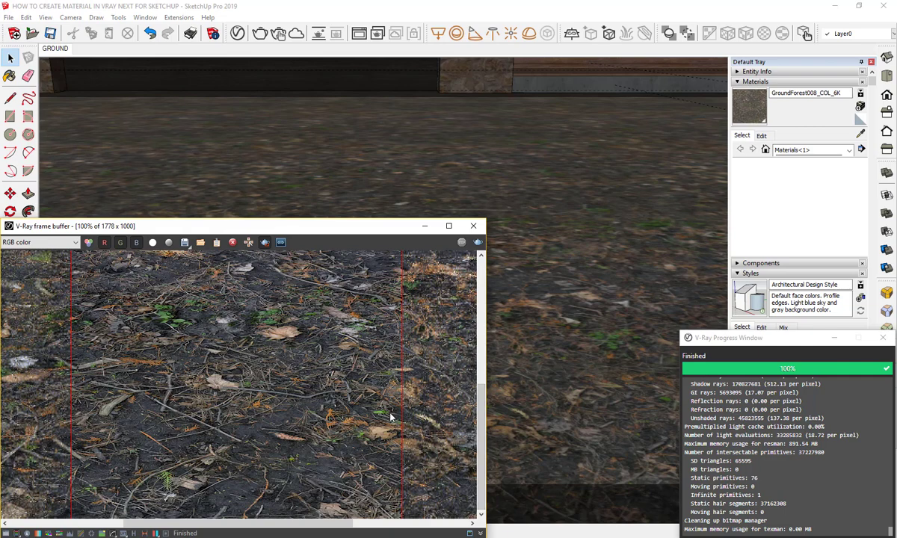
mouse_move(388, 459)
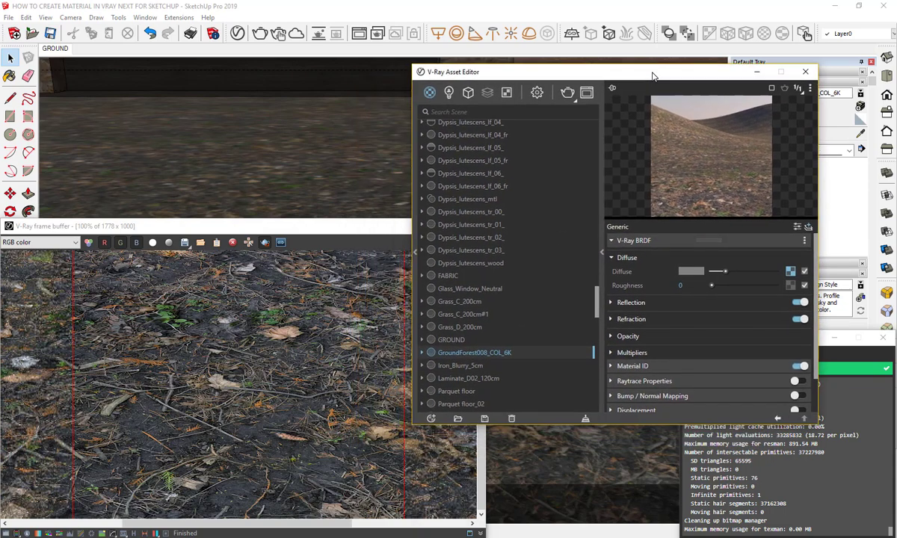
mouse_move(573, 195)
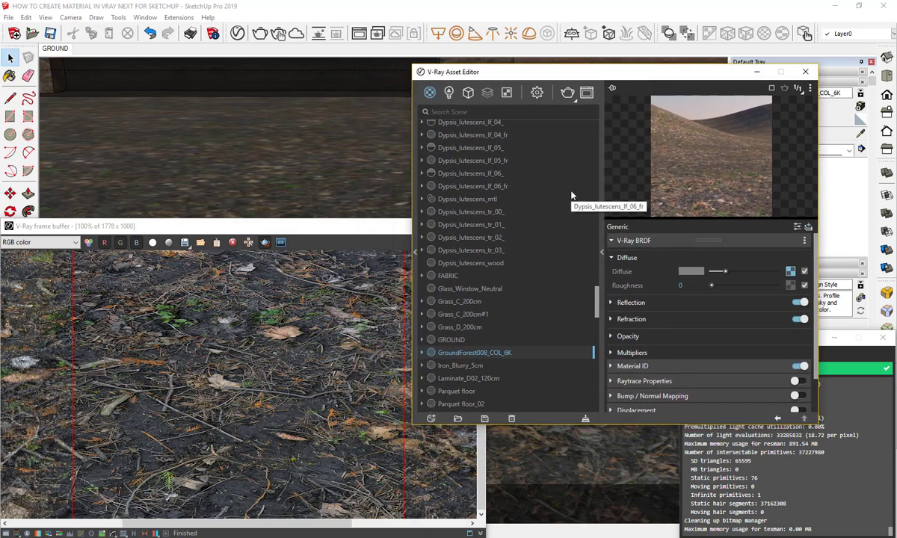
mouse_move(545, 357)
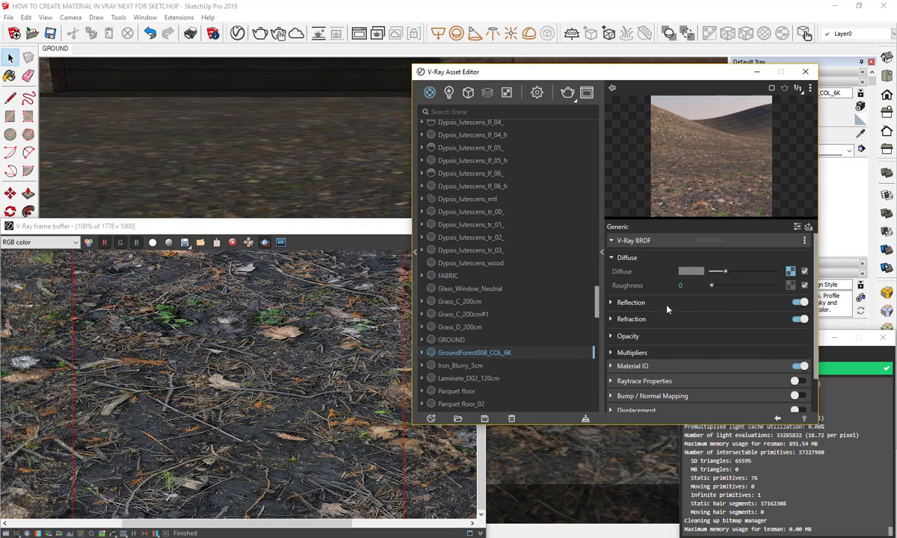
- Map GroundForest008_REFL_6K to reflection colour with linear Rendering Space colour space
click(612, 302)
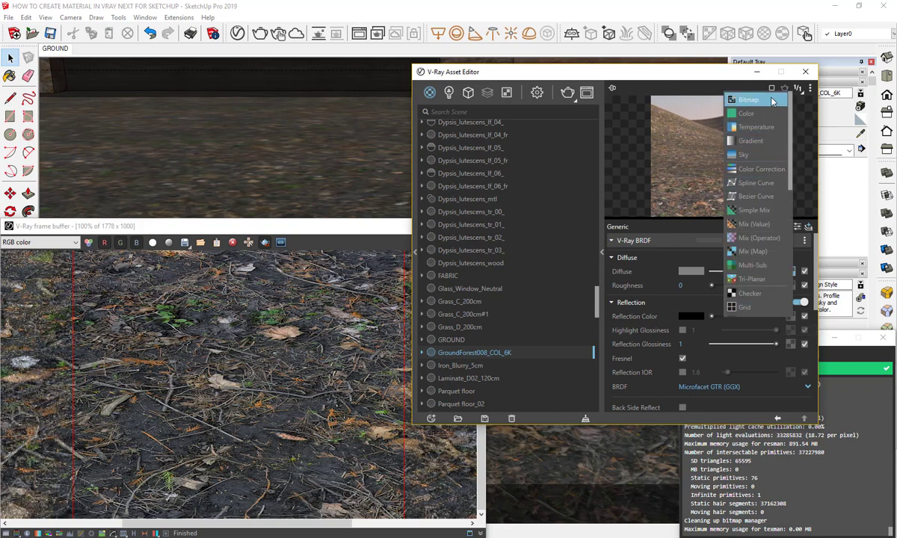
click(748, 100)
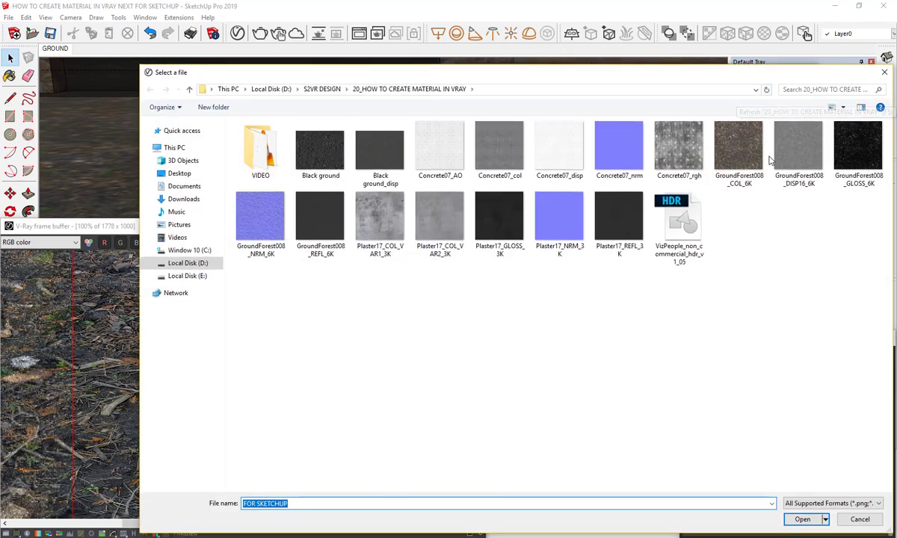
mouse_move(774, 222)
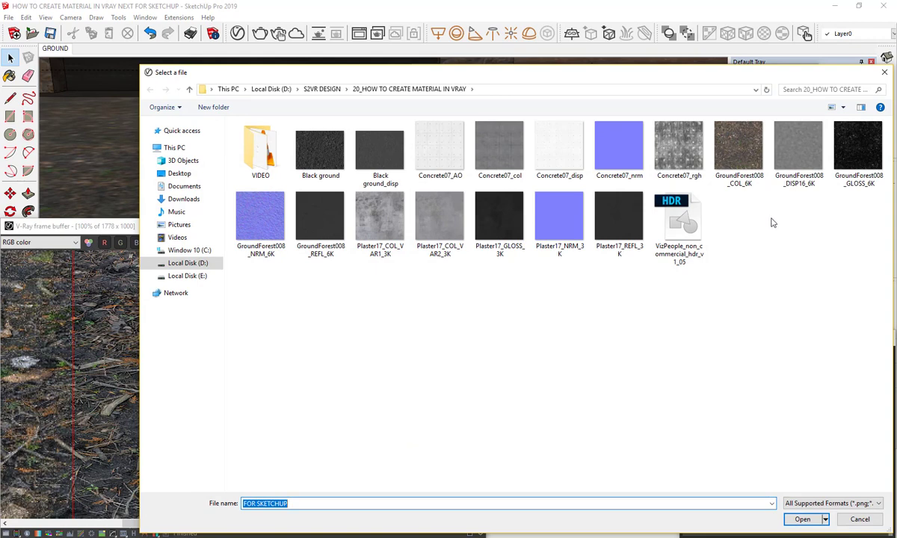
mouse_move(329, 221)
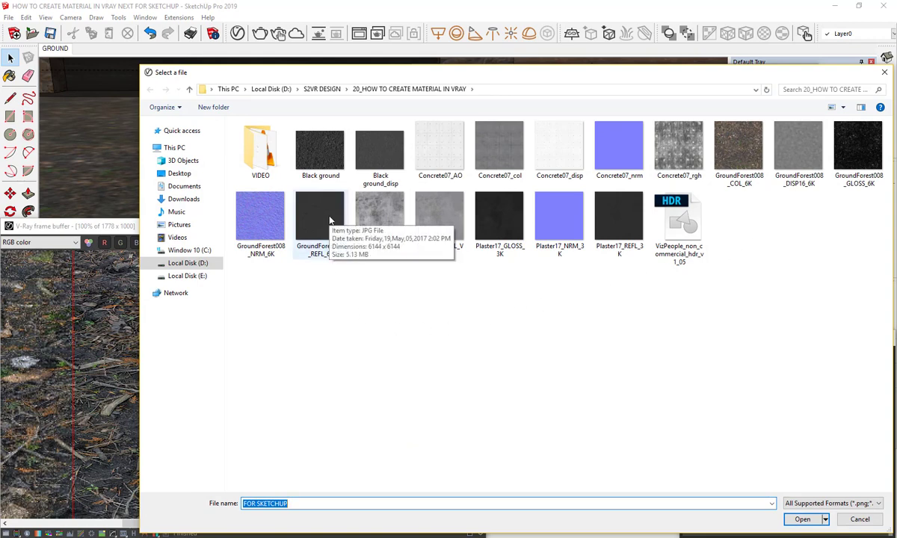
click(803, 519)
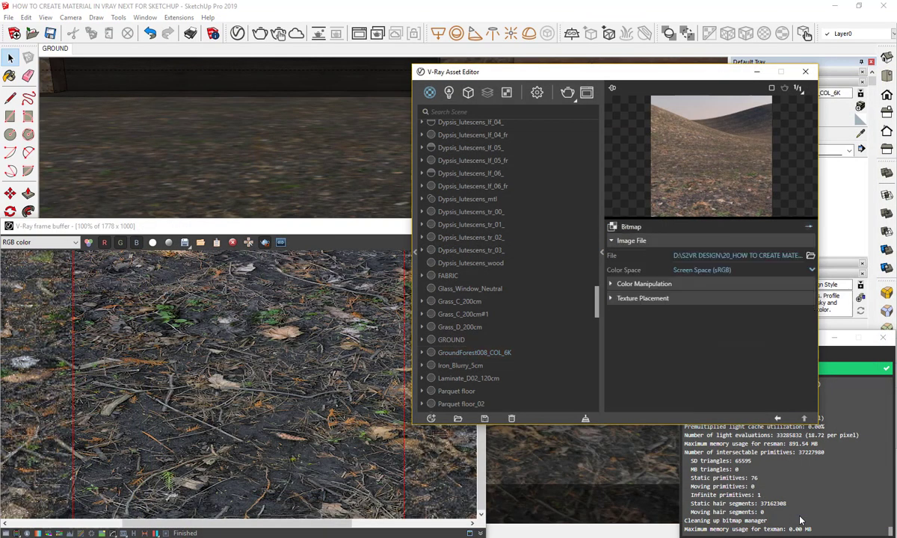
mouse_move(720, 321)
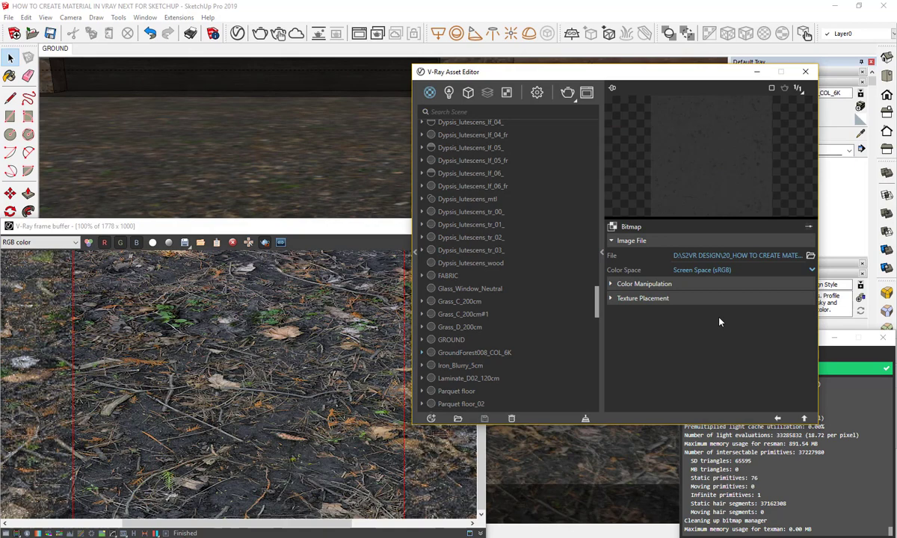
mouse_move(693, 331)
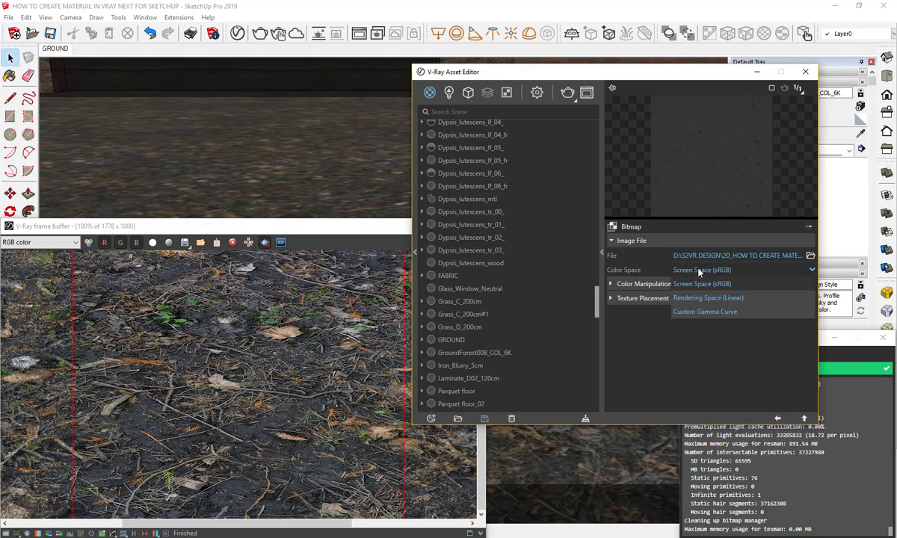
click(708, 298)
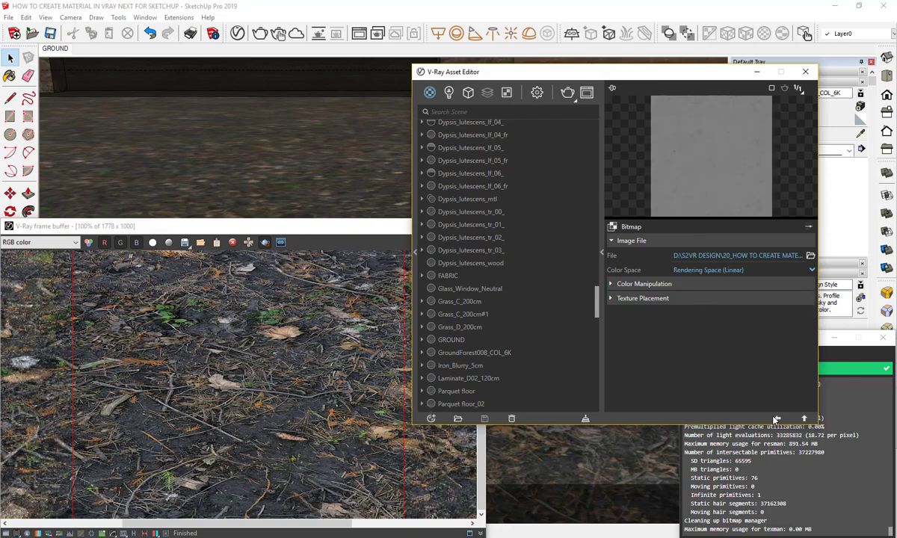
click(475, 352)
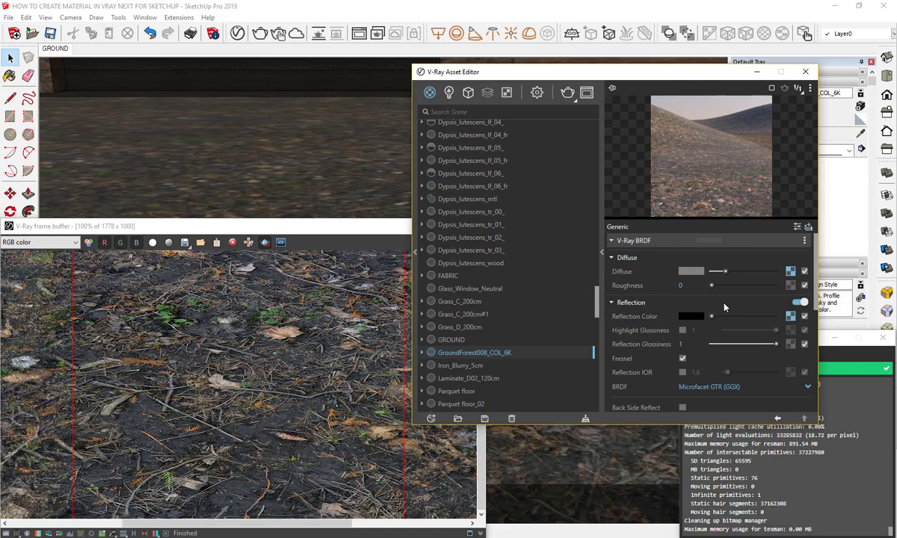
- Close the material editor and re-render the marked region with the reflection map
click(806, 71)
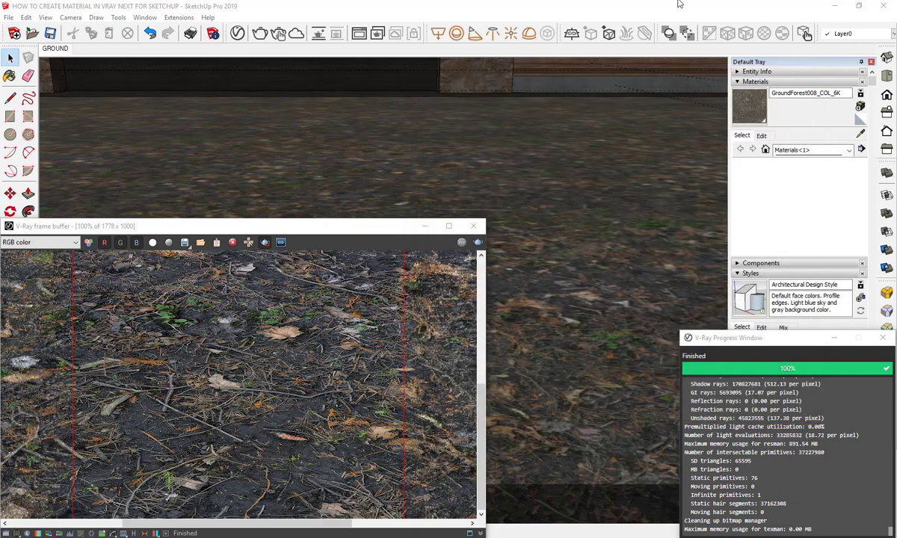
mouse_move(96, 510)
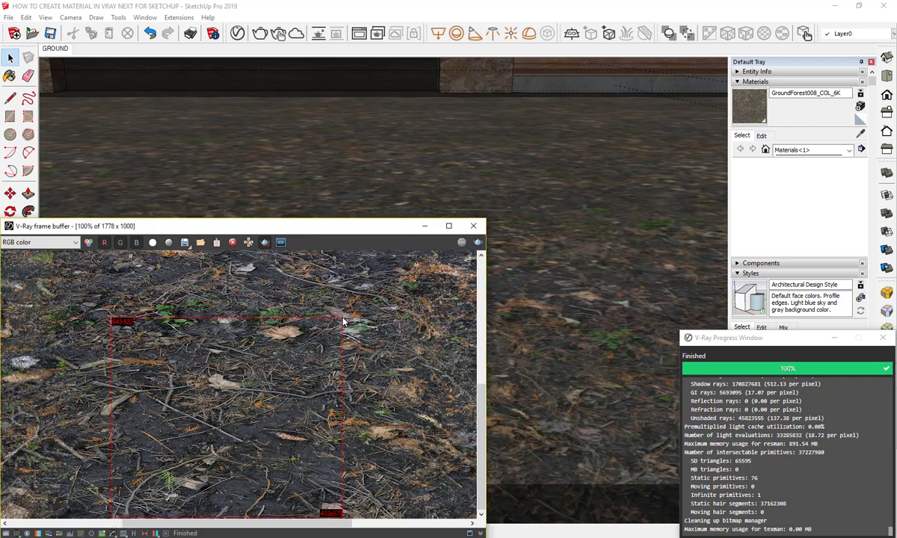
click(478, 242)
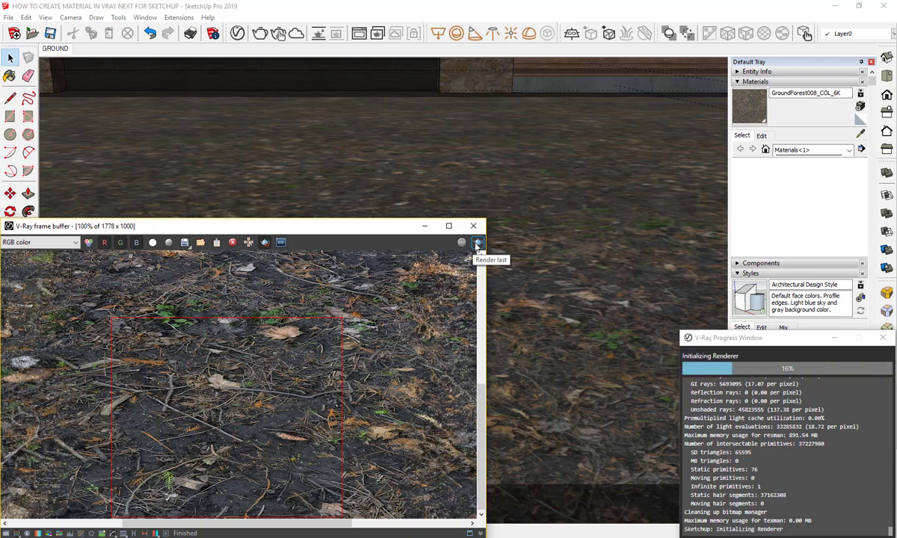
mouse_move(400, 316)
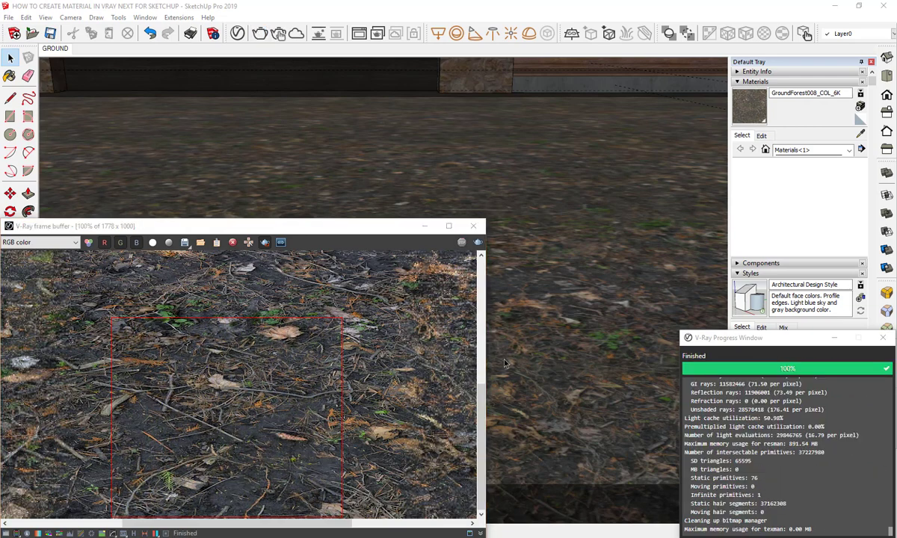
click(238, 33)
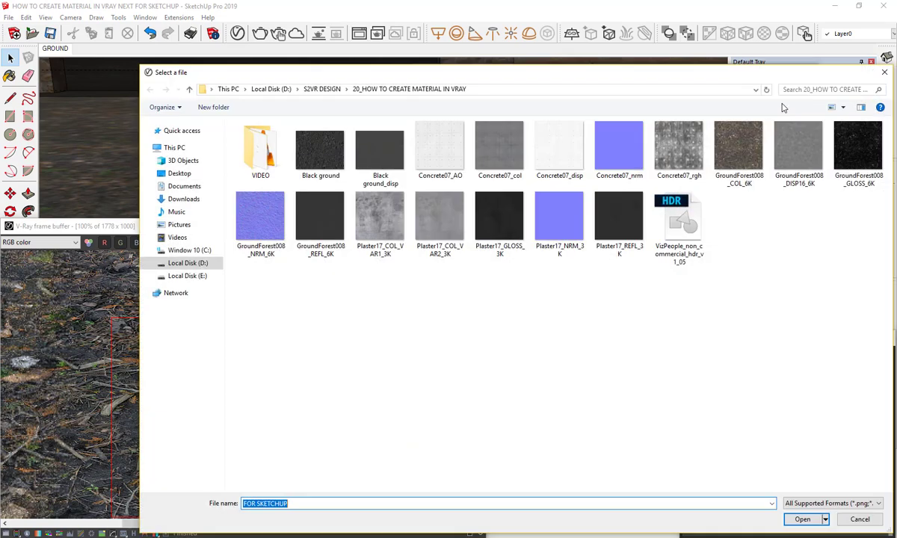
mouse_move(767, 278)
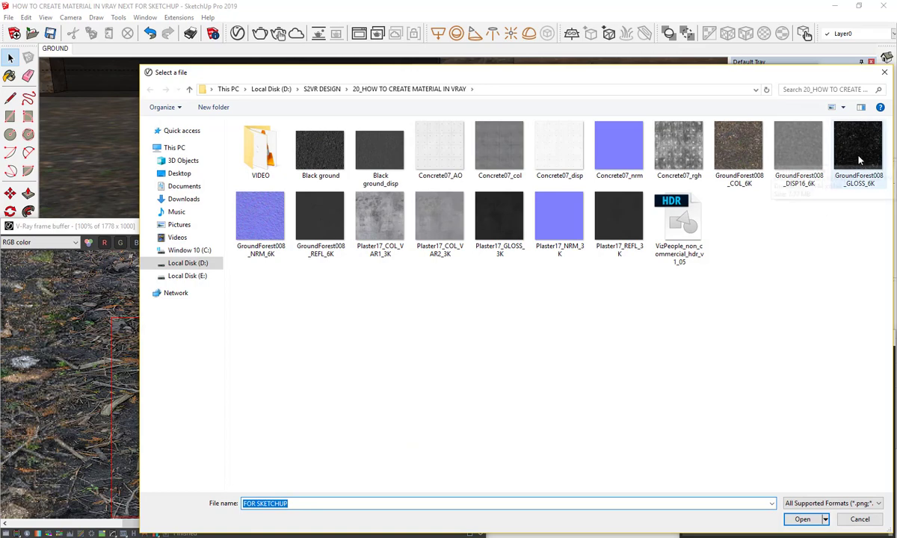
- Load GroundForest008_GLOSS_6K as the glossiness map in Rendering Space (Linear)
click(802, 519)
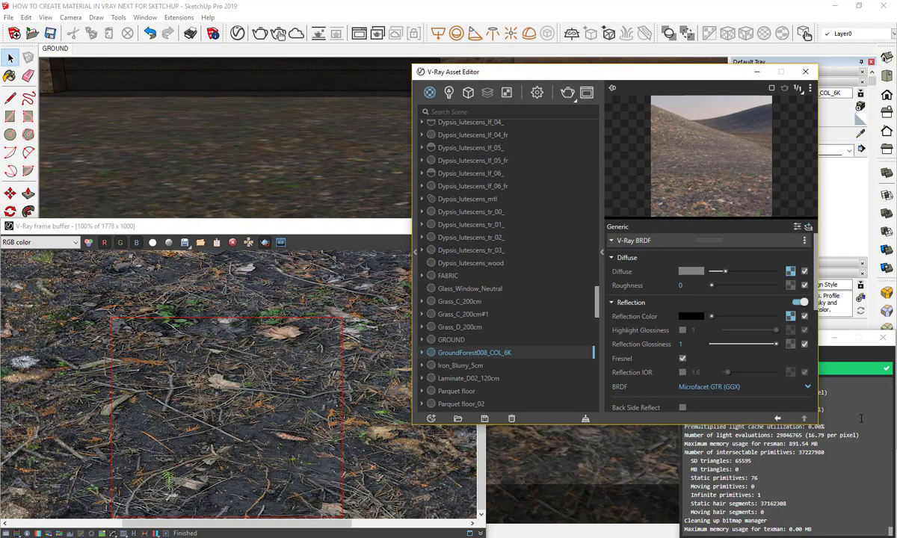
click(737, 270)
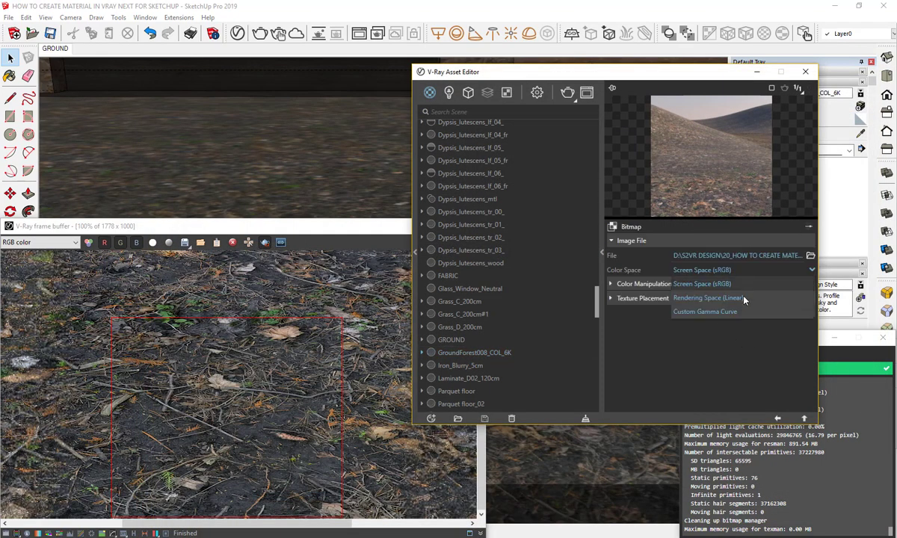
click(709, 298)
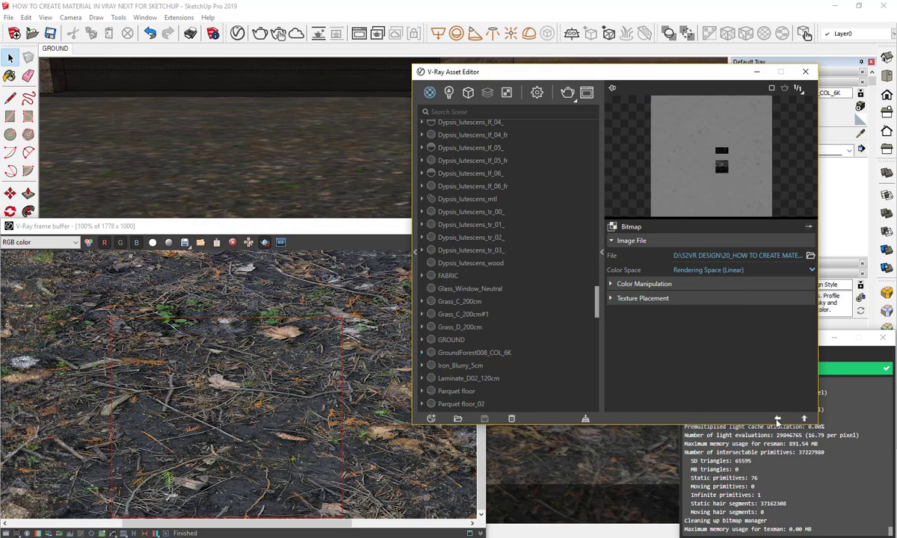
click(475, 352)
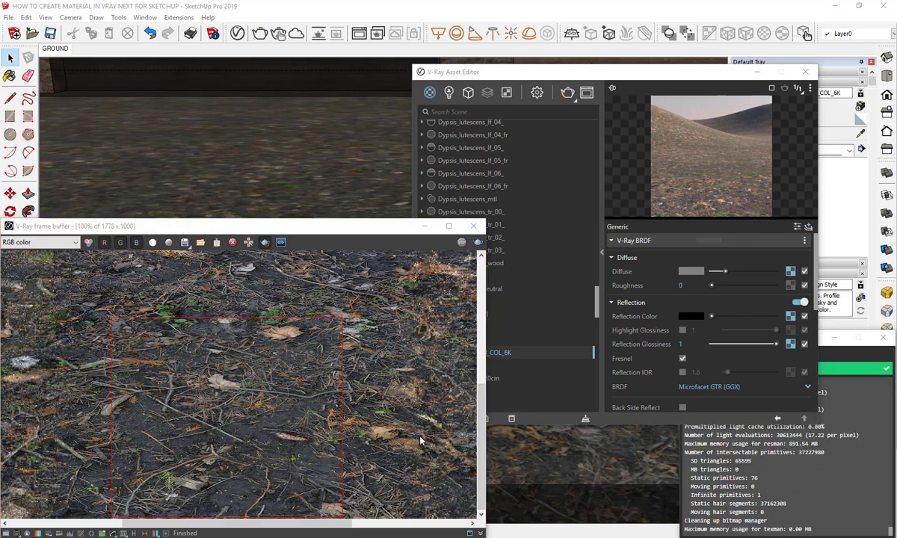
- Load GroundForest008_NRM_6K as a linear-color-space normal map for the ground material
scroll(down, 3)
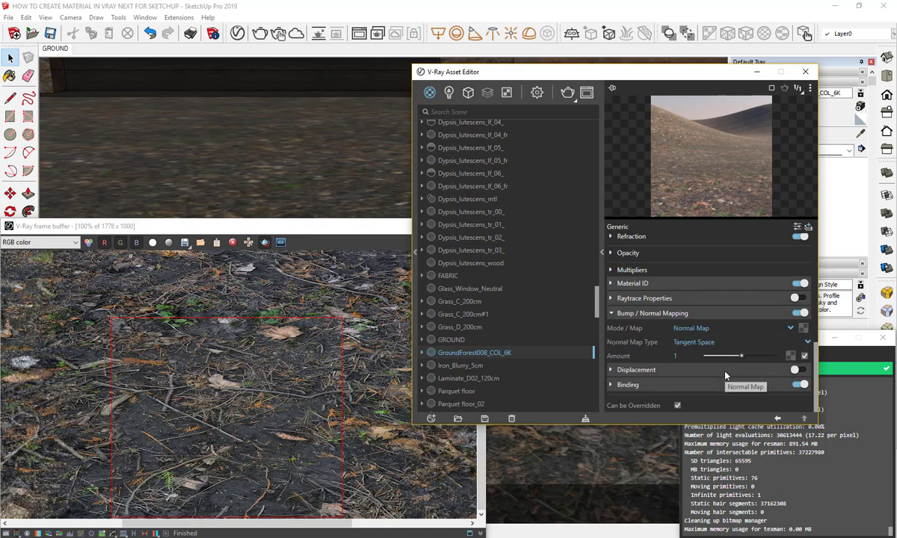
mouse_move(807, 334)
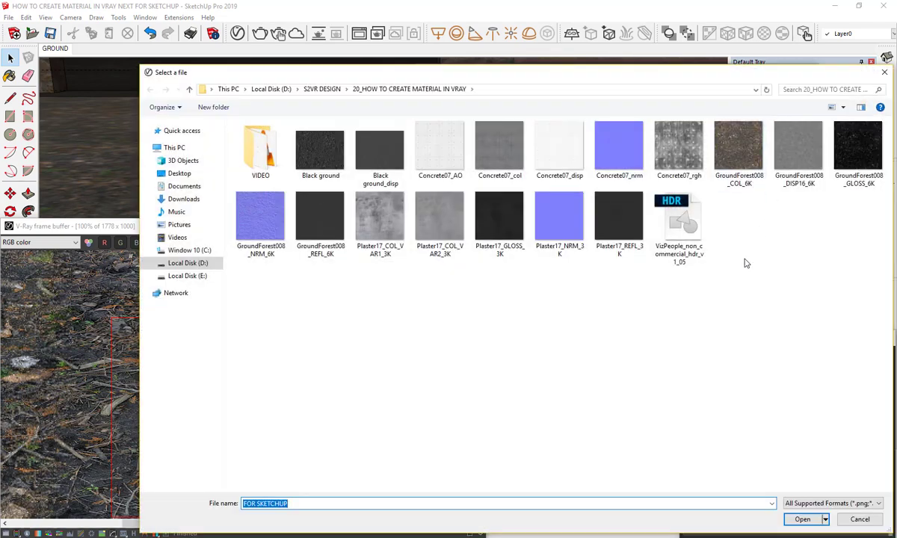
click(803, 520)
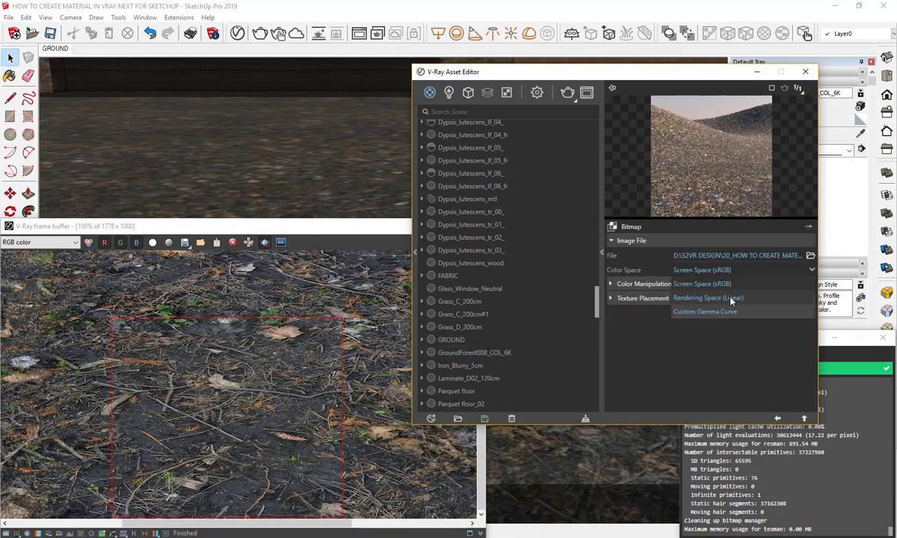
click(708, 297)
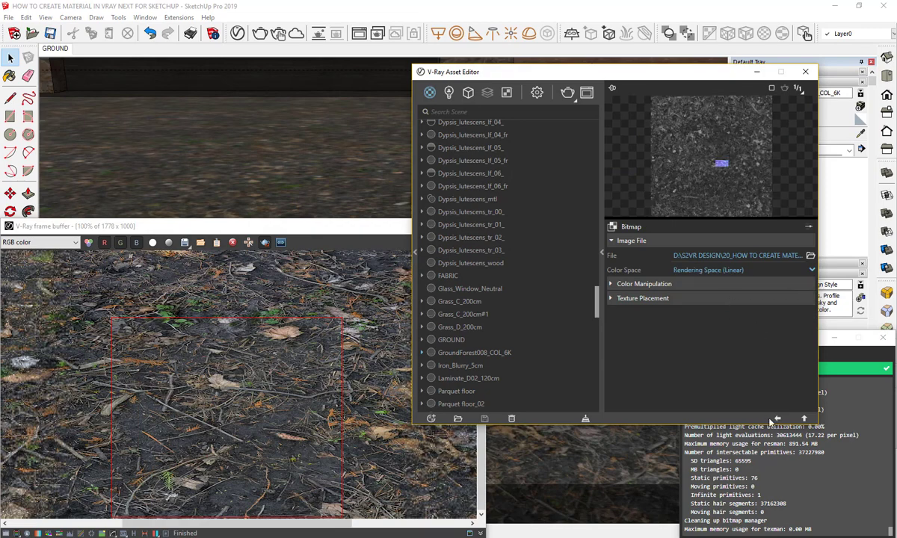
click(475, 352)
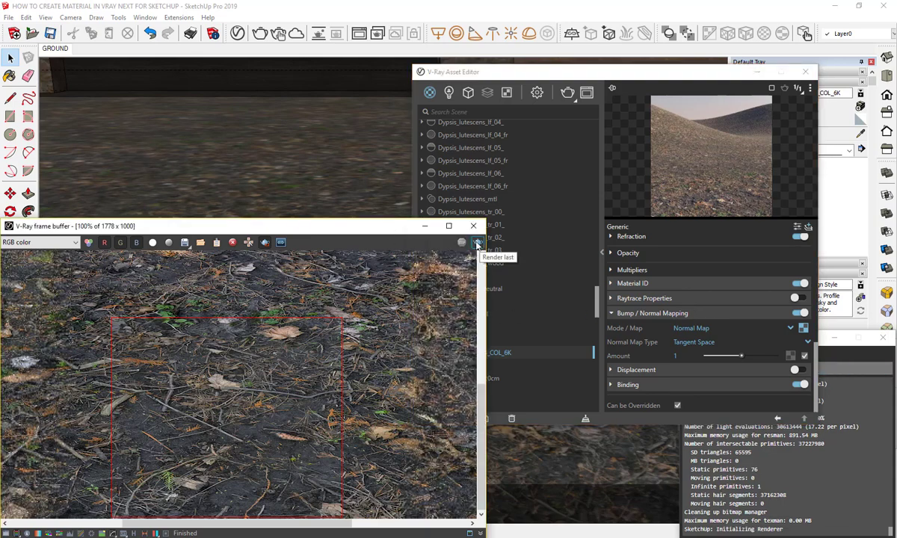
mouse_move(428, 359)
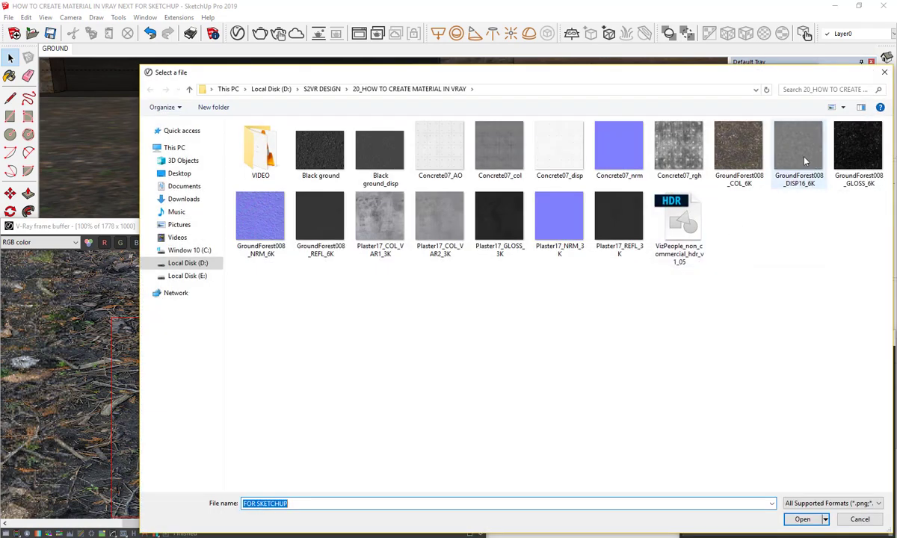
- Load GroundForest008_DISP16_6K as the linear displacement bitmap
click(802, 519)
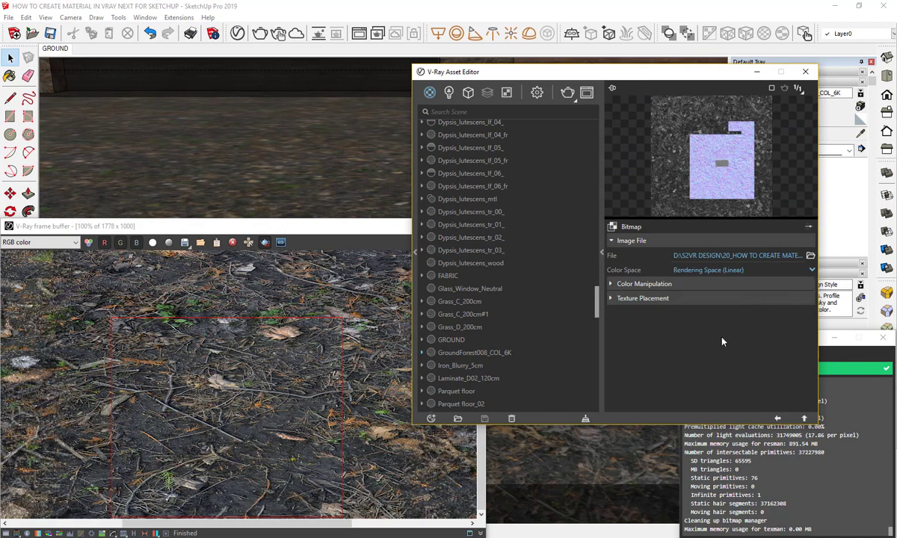
click(474, 352)
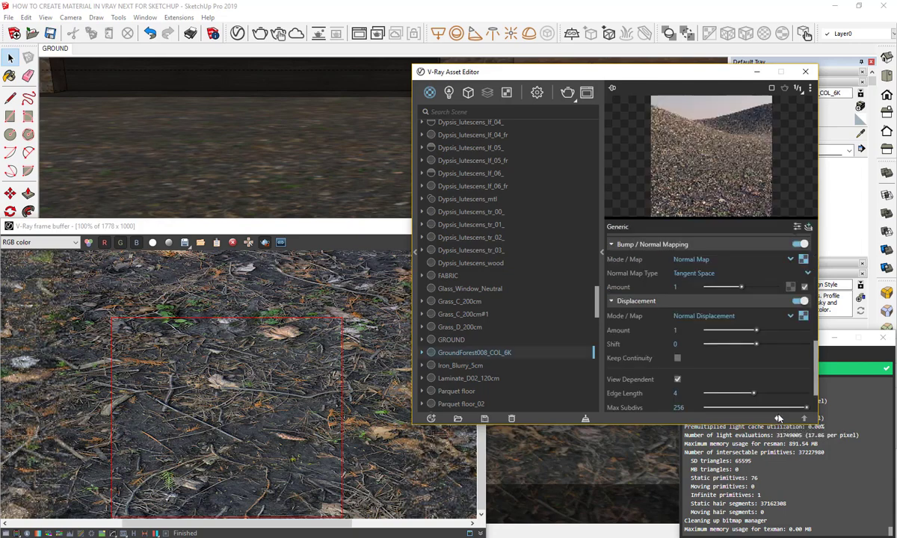
mouse_move(759, 368)
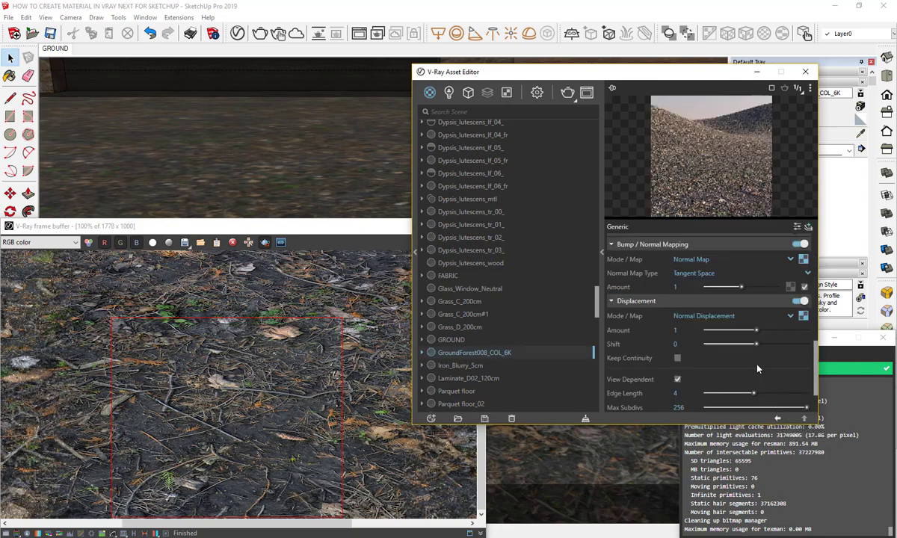
mouse_move(718, 197)
text(3)
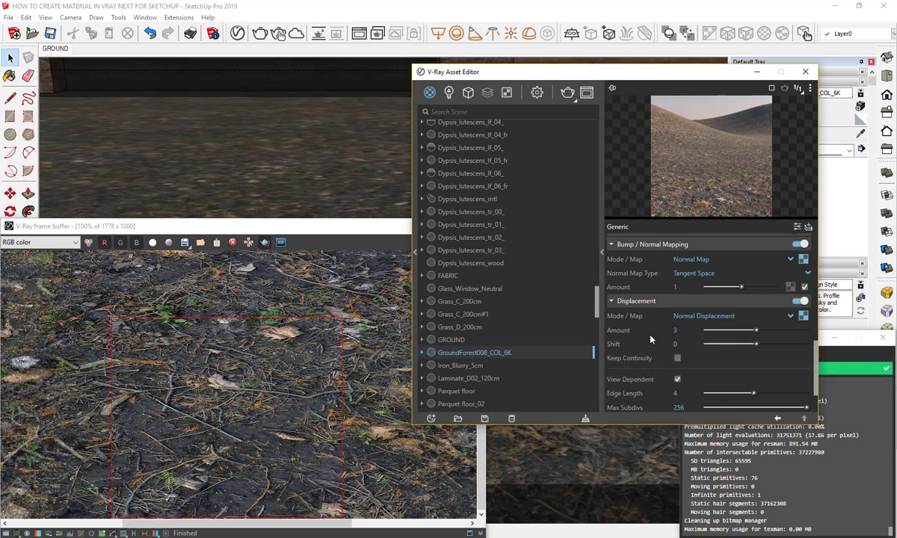
mouse_move(420, 352)
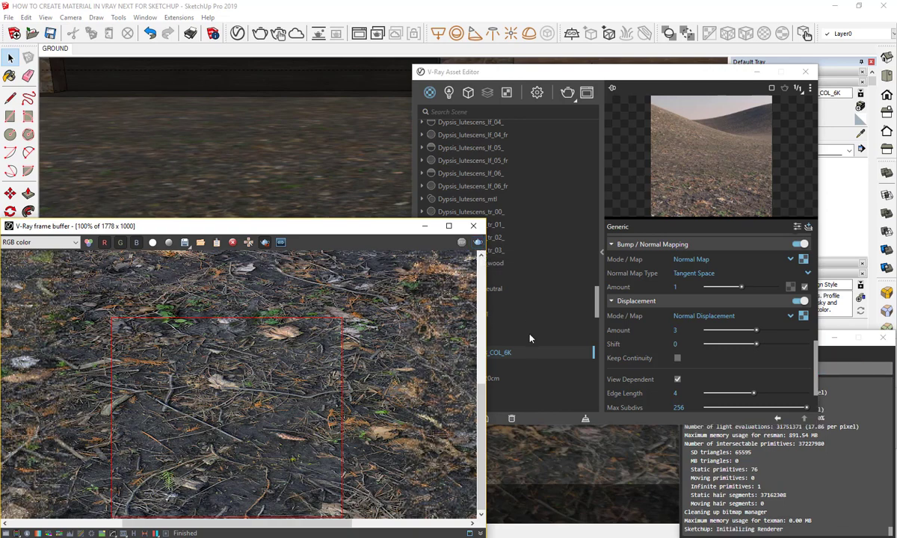
mouse_move(531, 337)
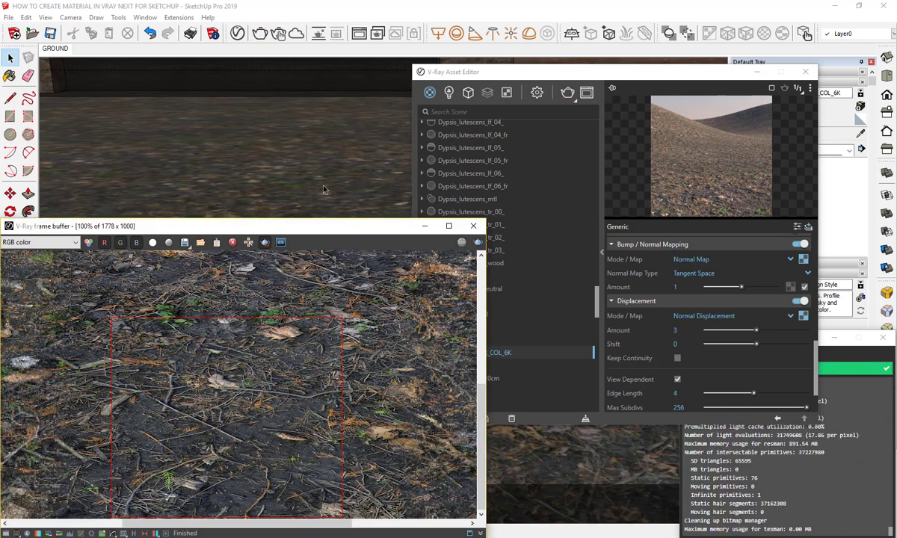
- Close the V-Ray Asset Editor and re-render the ground scene
click(806, 71)
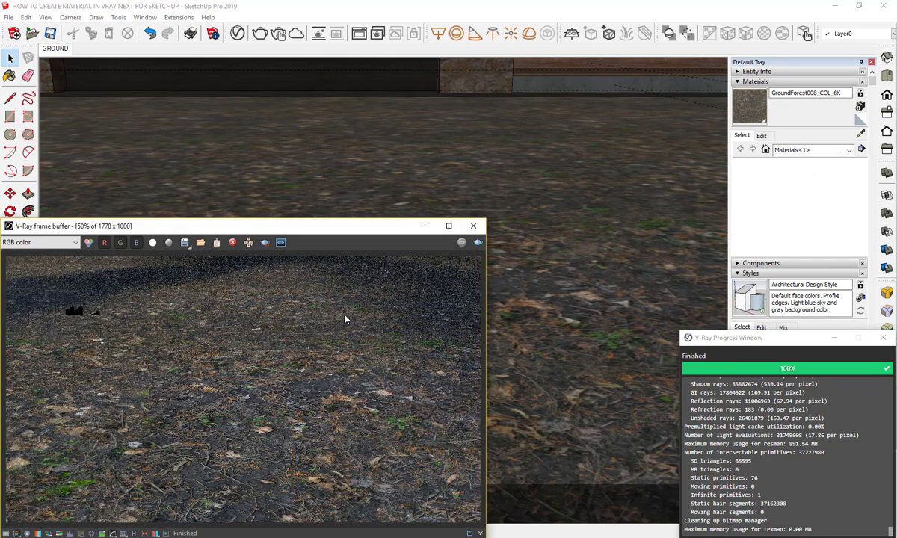
mouse_move(468, 278)
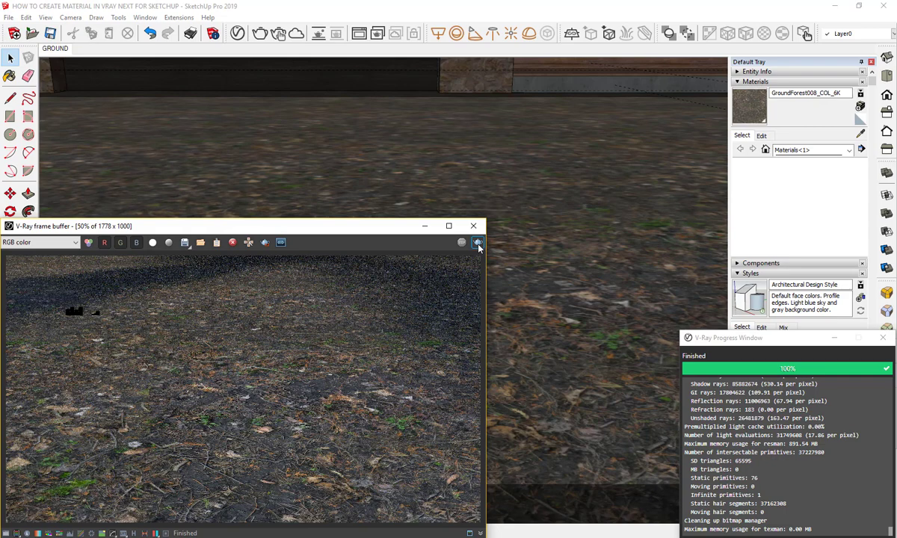
click(477, 242)
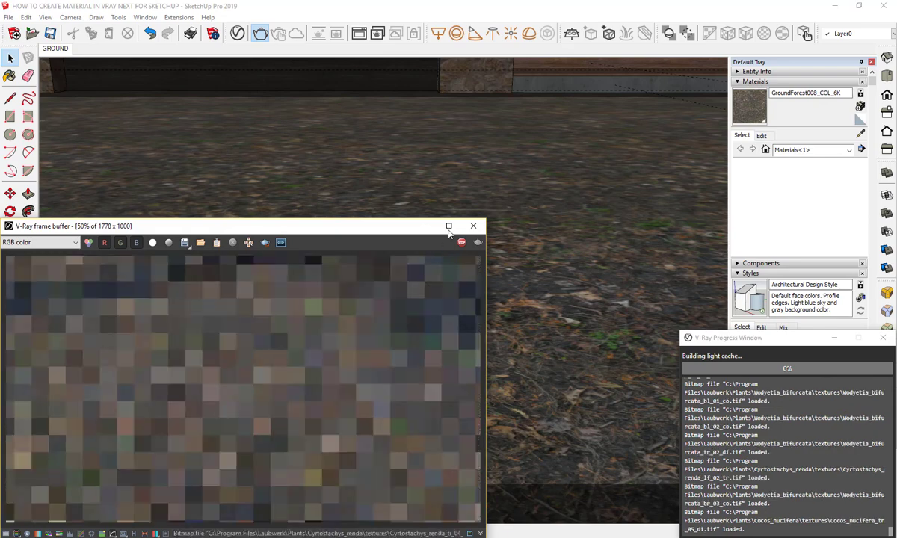
- Maximize the V-Ray frame buffer to view the finished forest-ground render
click(449, 226)
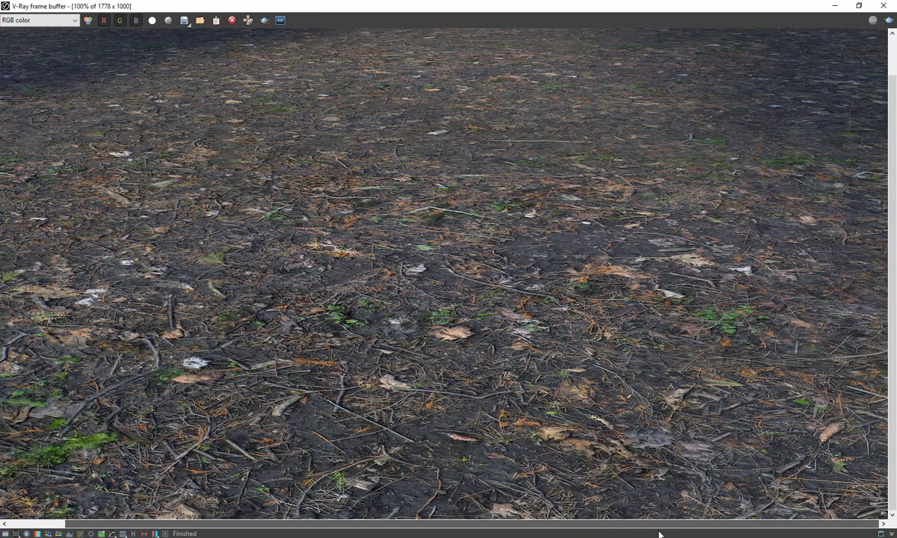
scroll(up, 3)
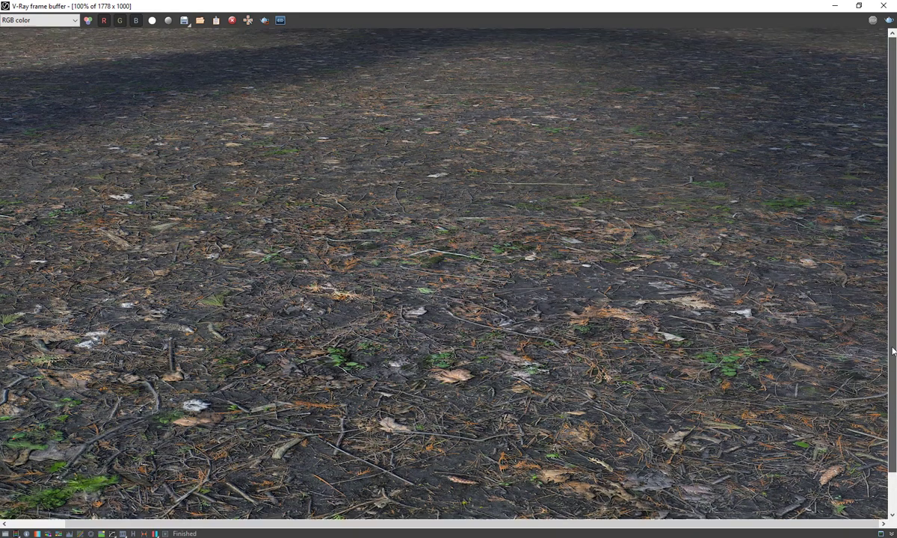